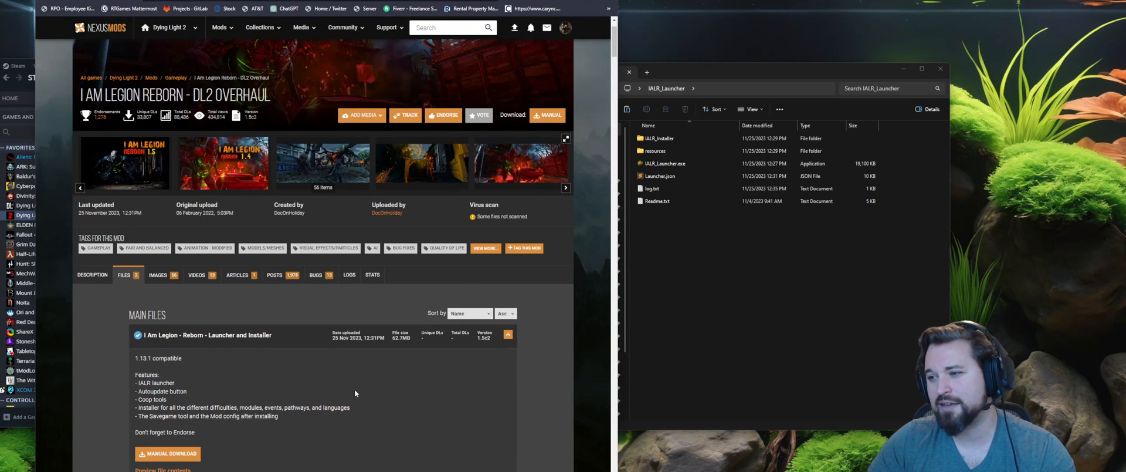
mouse_move(331, 404)
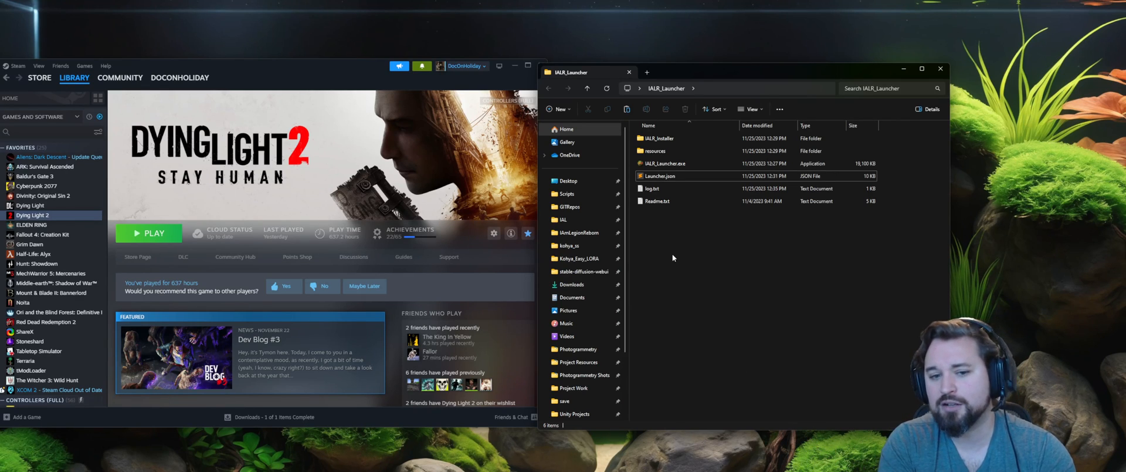
Step: Start IALR_Launcher.exe and select the Dying Light 2 folder as the game location
click(664, 163)
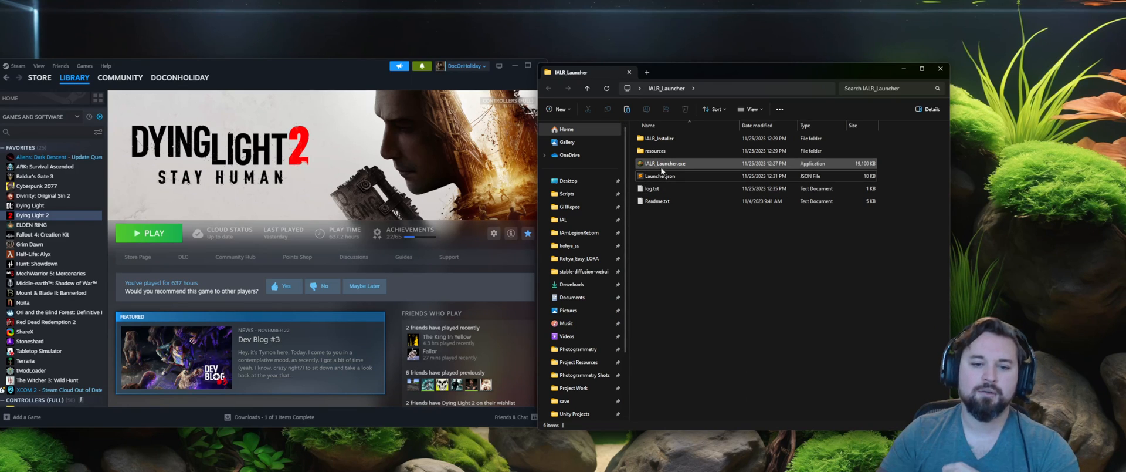
click(663, 163)
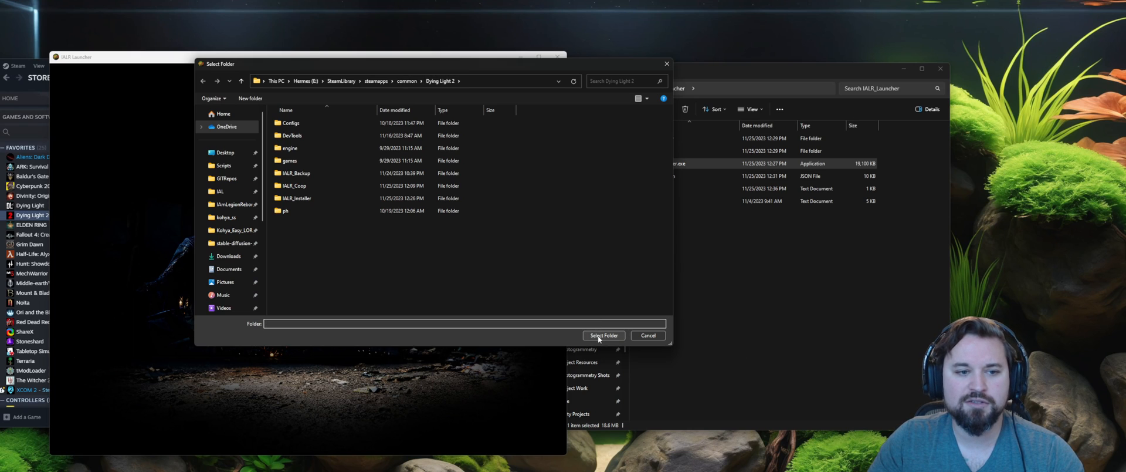
click(603, 336)
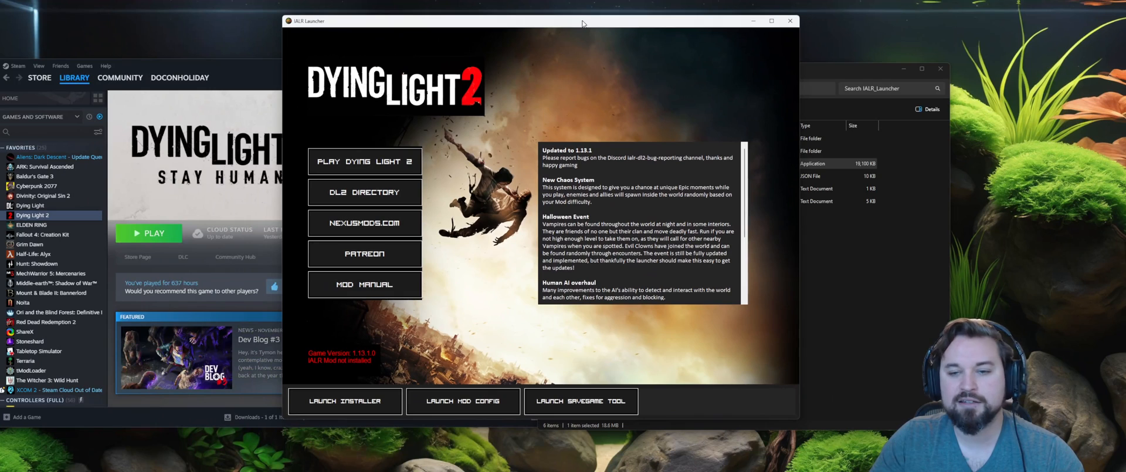
drag(583, 21, 573, 31)
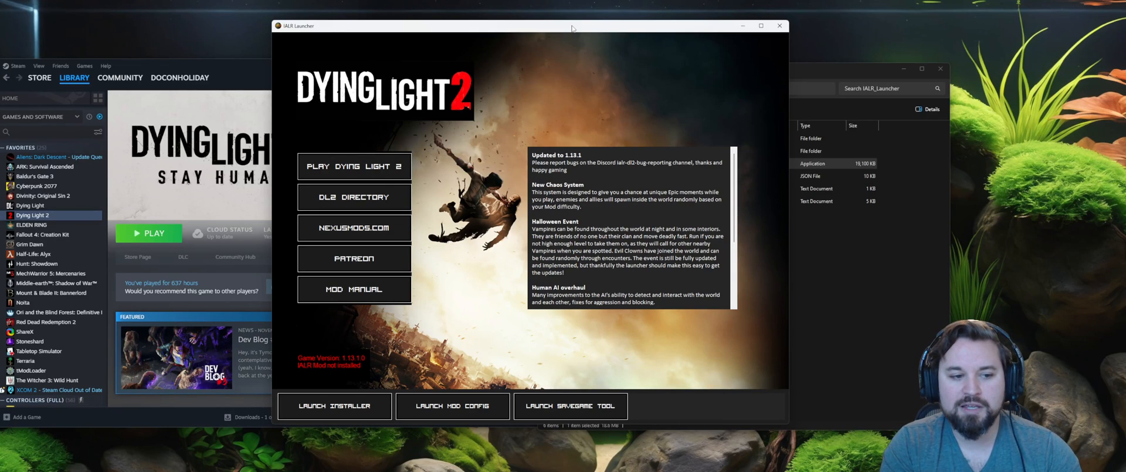
mouse_move(413, 195)
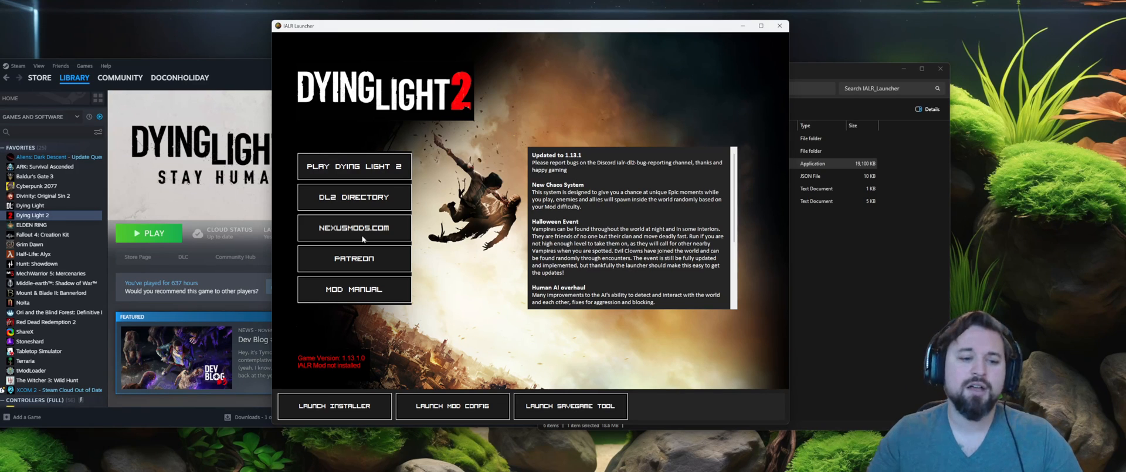
mouse_move(453, 262)
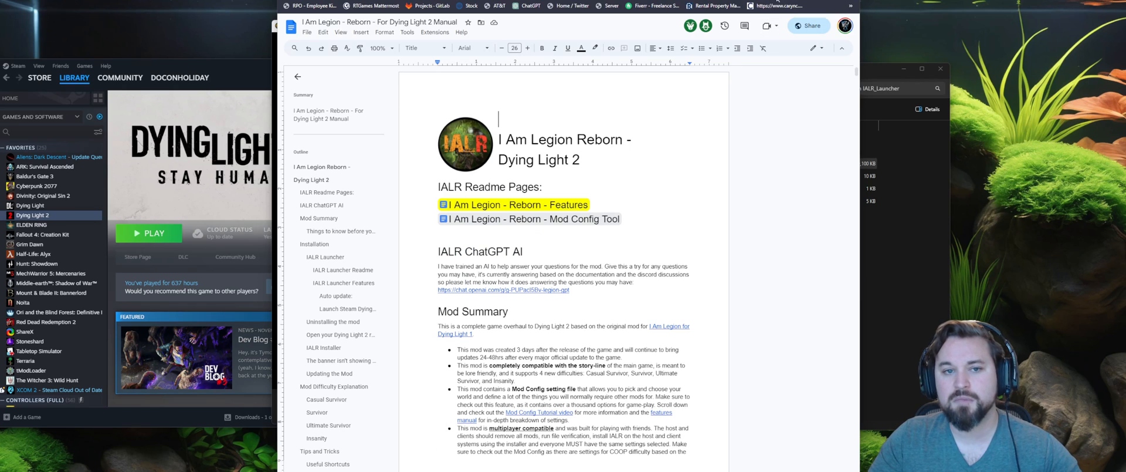
click(426, 6)
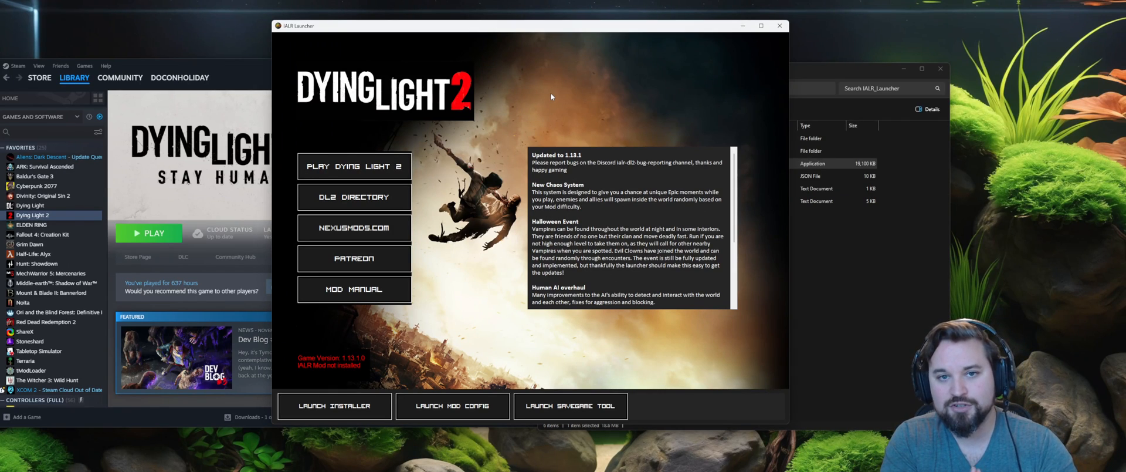
mouse_move(577, 101)
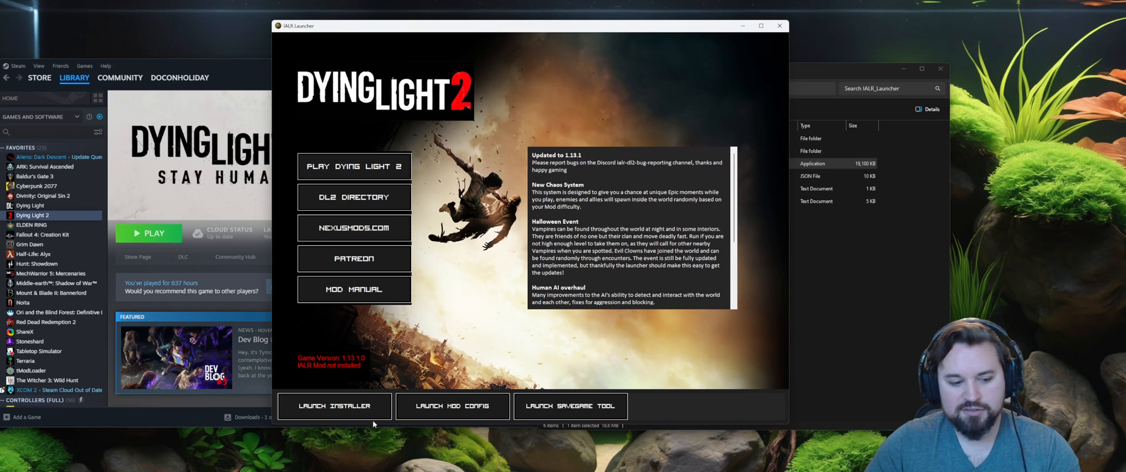
Step: Launch the installer, browse the Survivor and Insanity difficulty cards, and continue to Modules
click(335, 406)
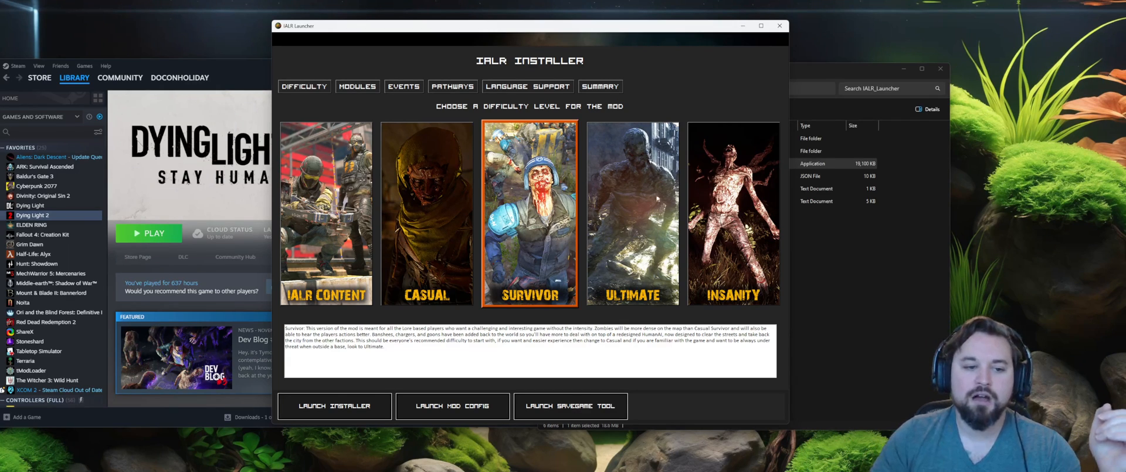
click(731, 214)
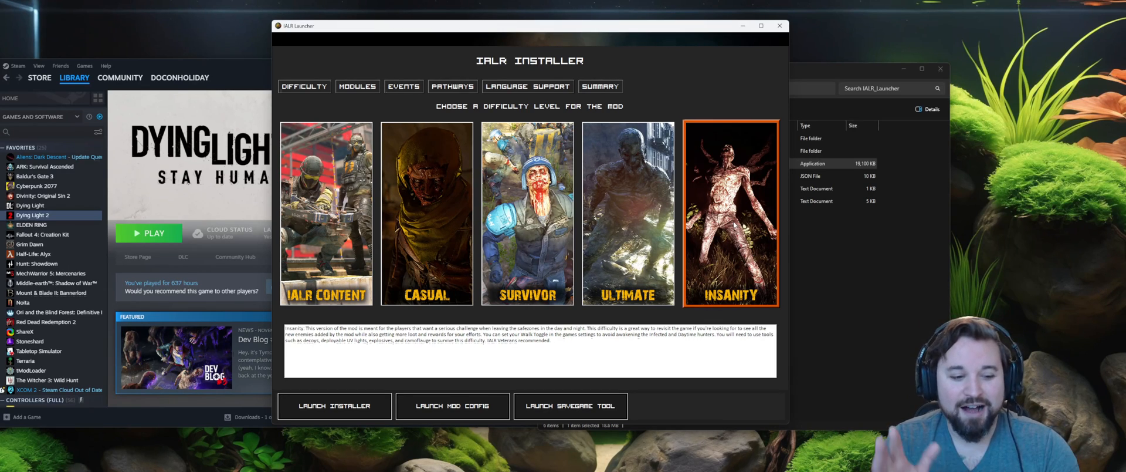
click(325, 213)
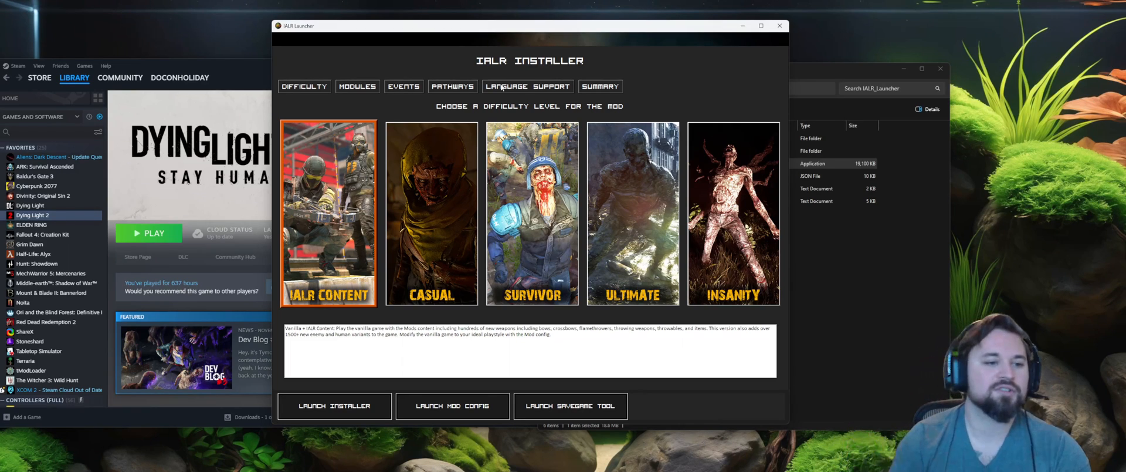
click(357, 85)
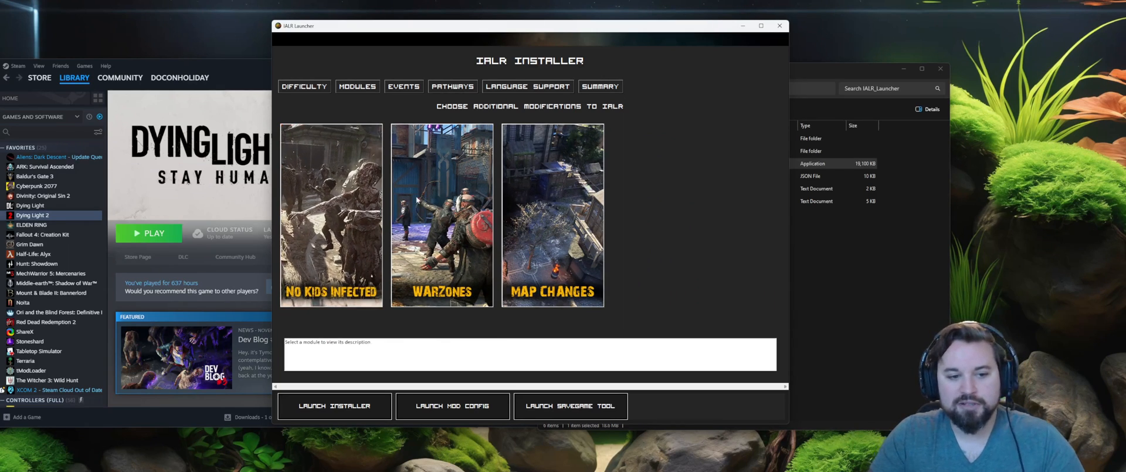
click(443, 216)
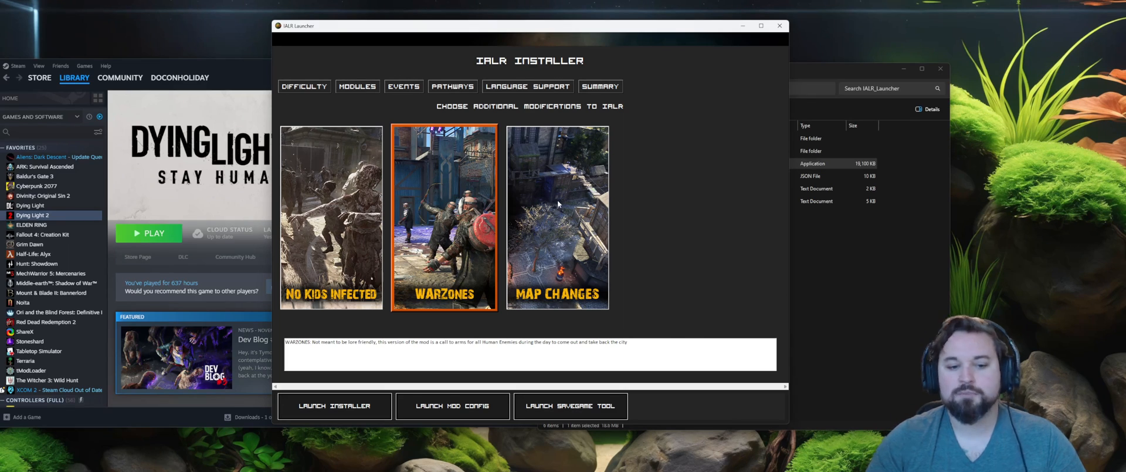
click(557, 216)
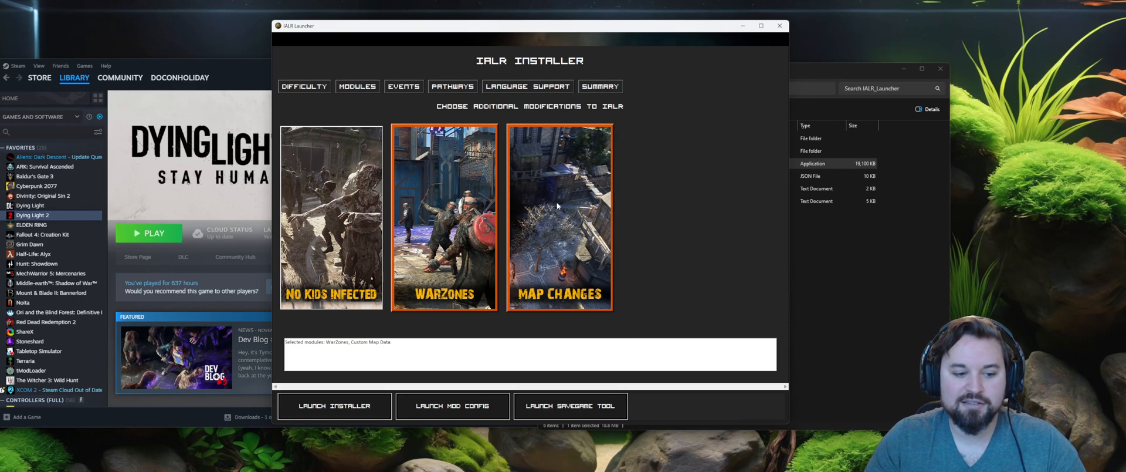
click(557, 217)
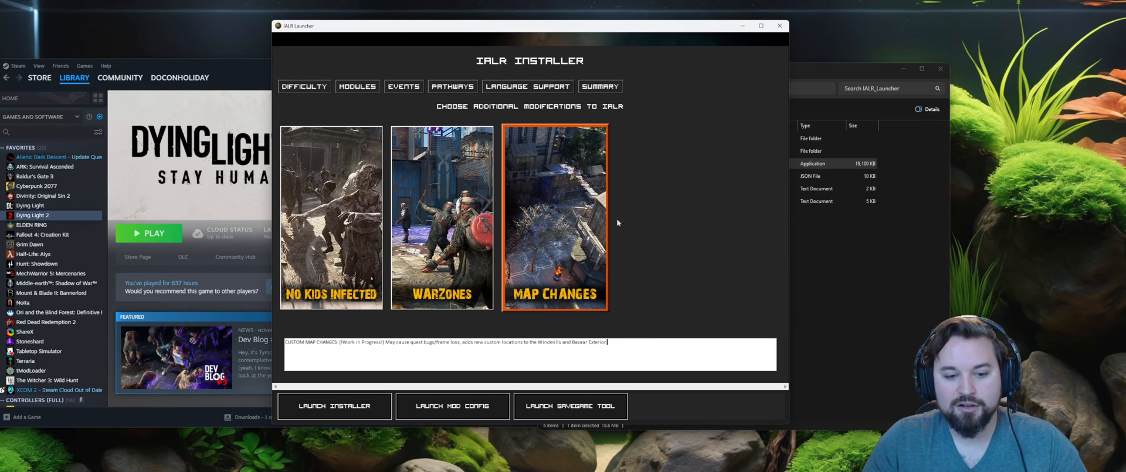
mouse_move(583, 197)
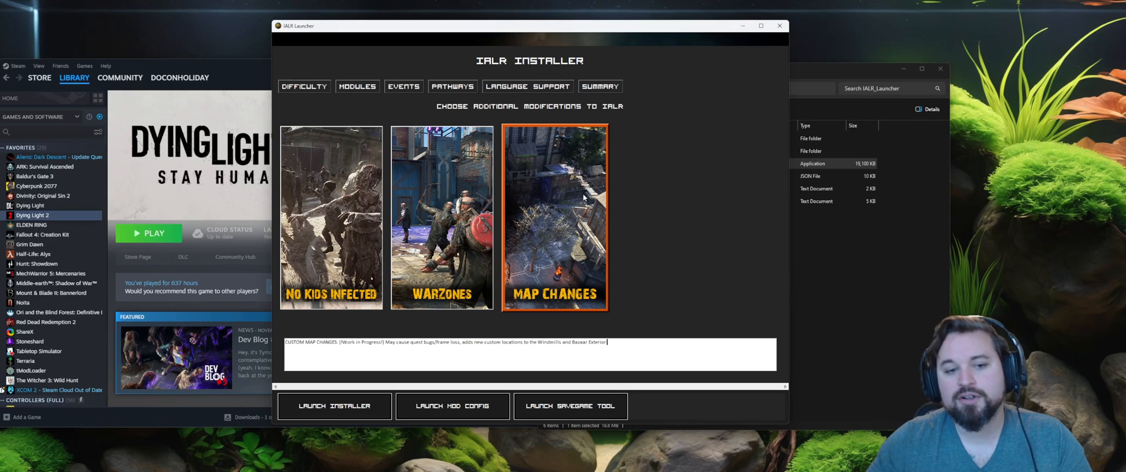
mouse_move(553, 201)
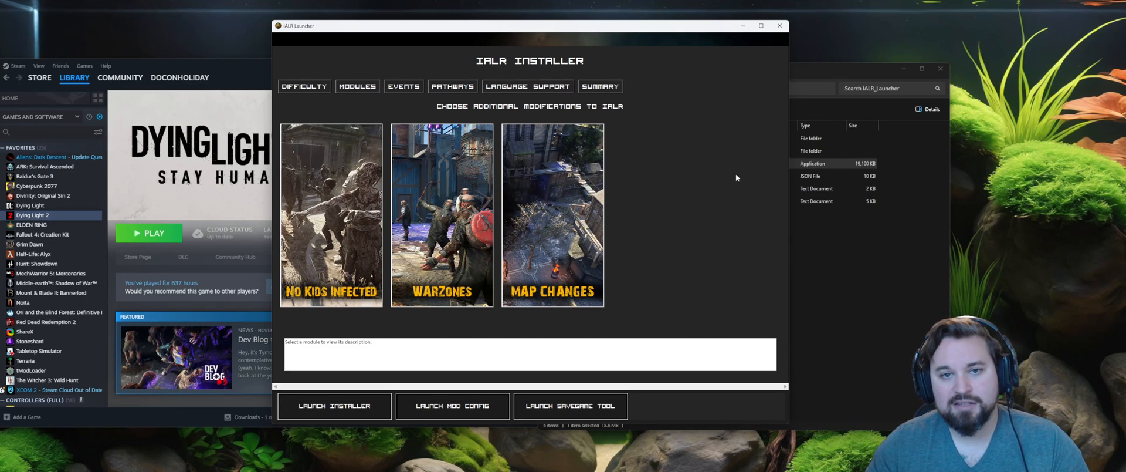
mouse_move(564, 167)
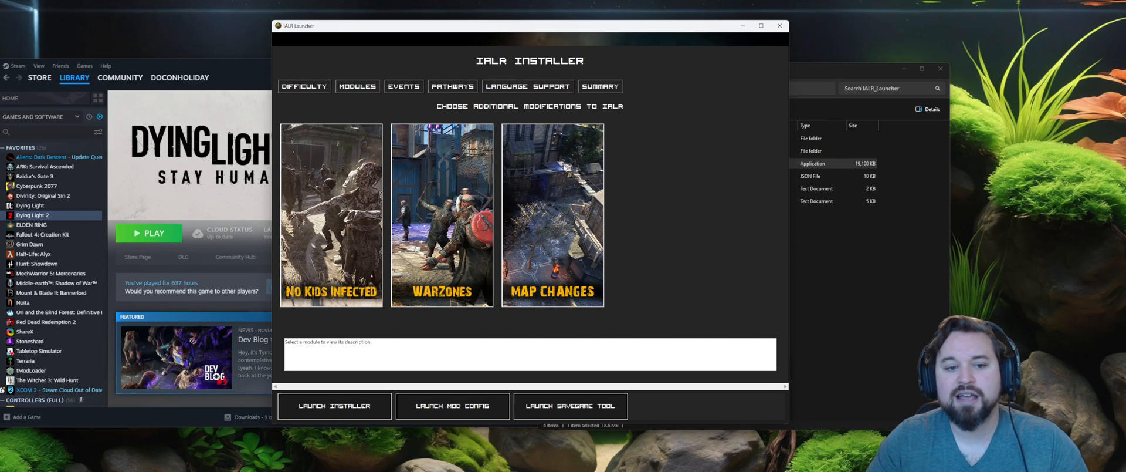
click(553, 216)
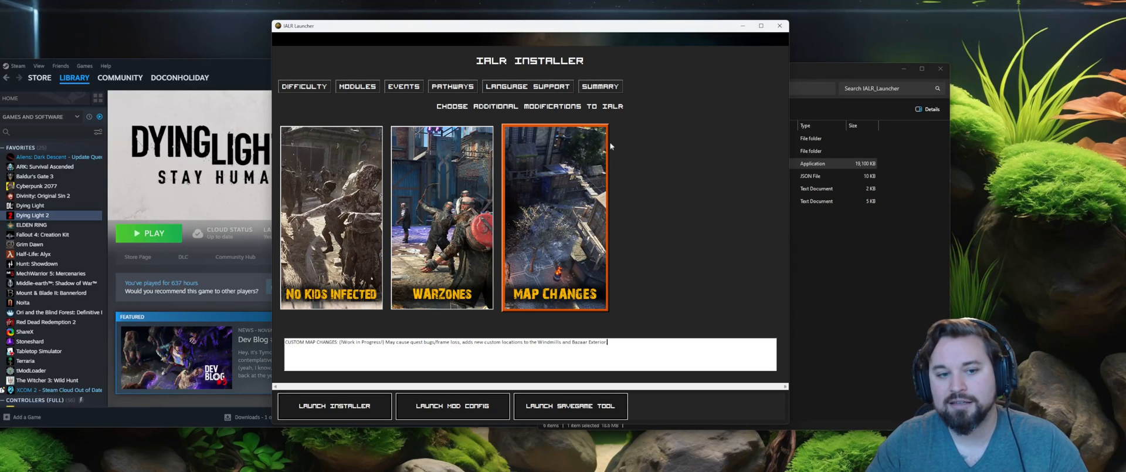
click(403, 86)
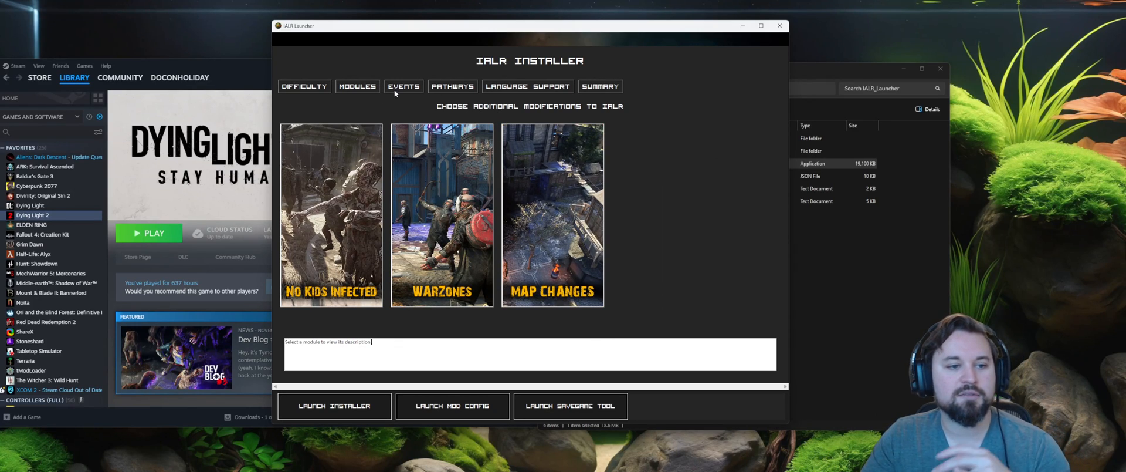
Step: Pass the Events step and preview the Veteran pathway loadout on the Pathways step
click(403, 86)
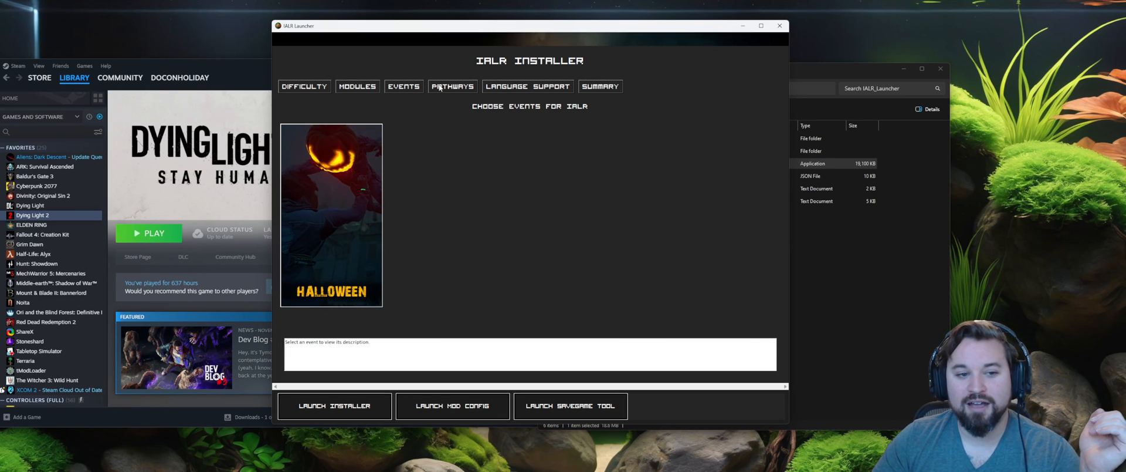
click(452, 86)
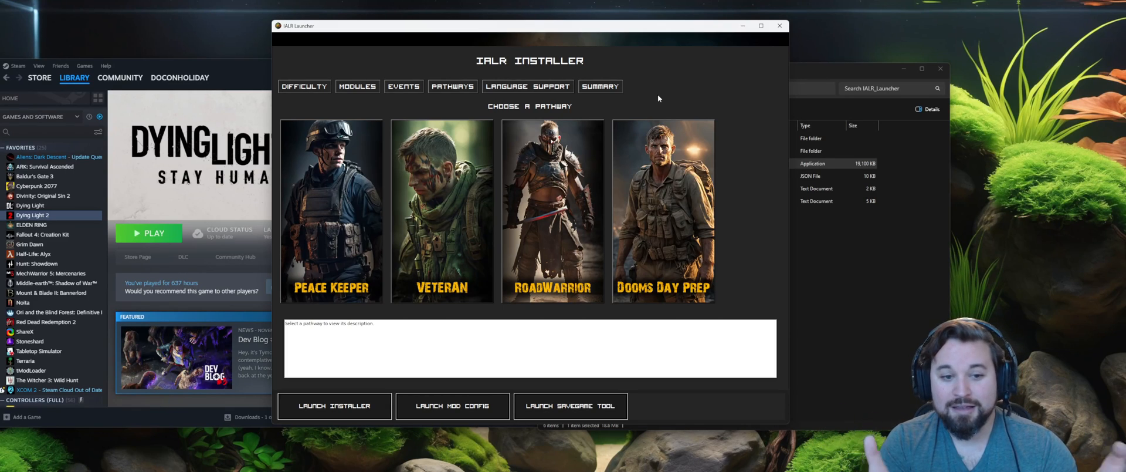
click(442, 213)
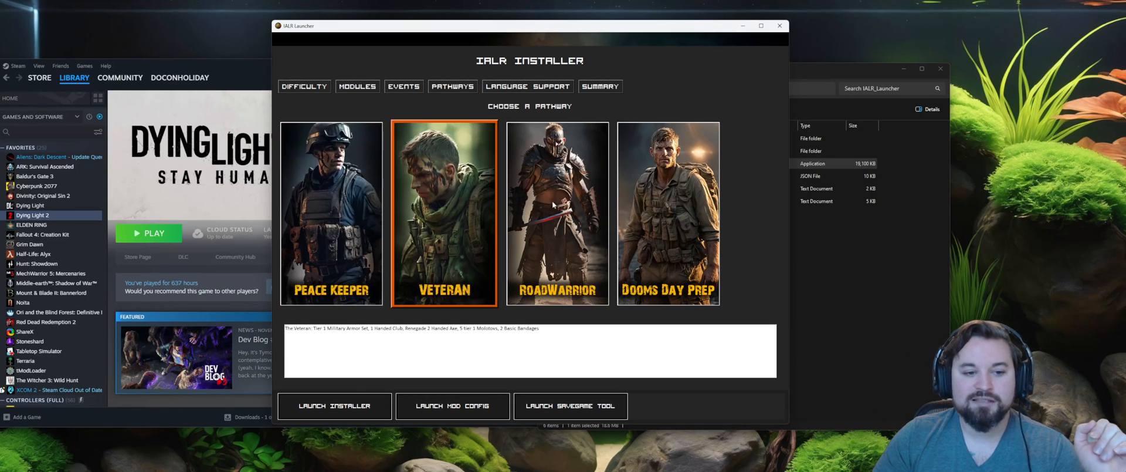
click(666, 212)
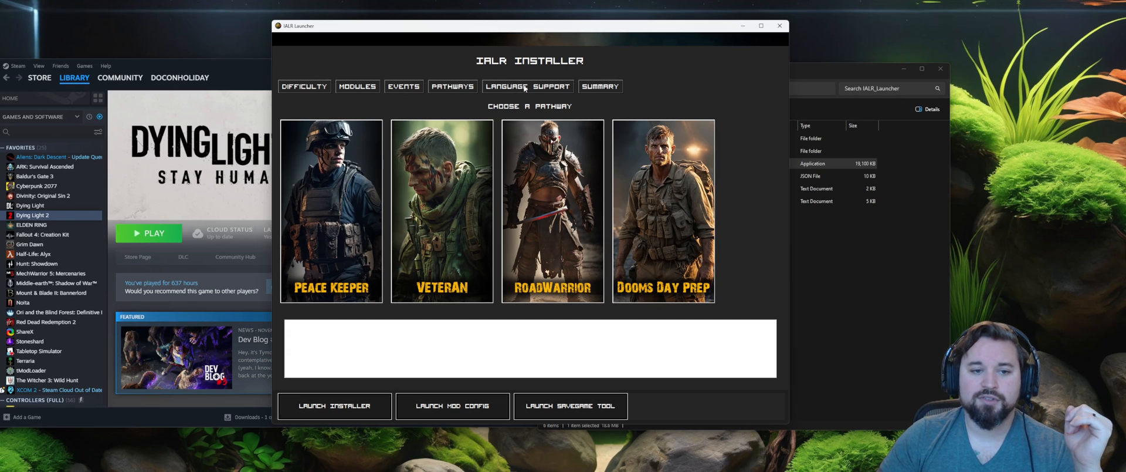
Step: Show the Language Support step and view its translations spreadsheet
click(527, 85)
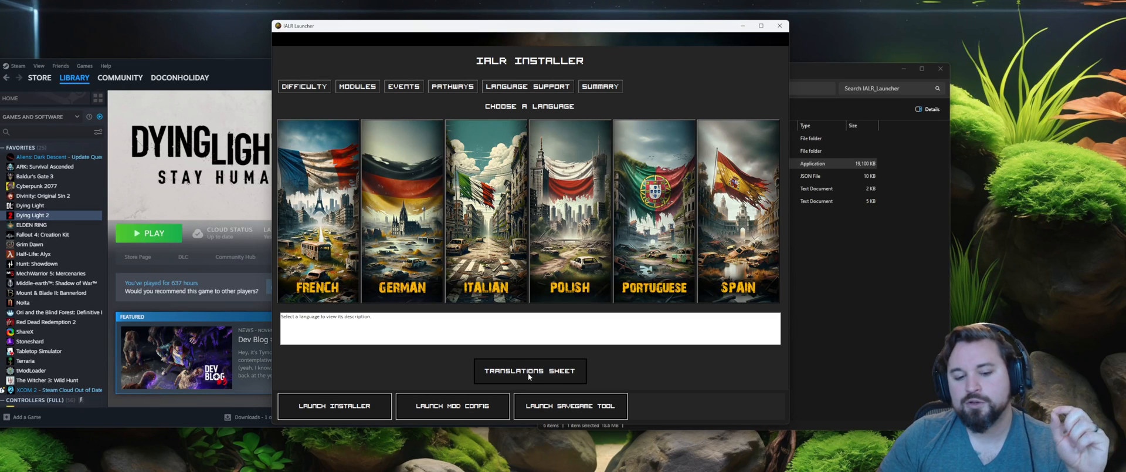
click(530, 371)
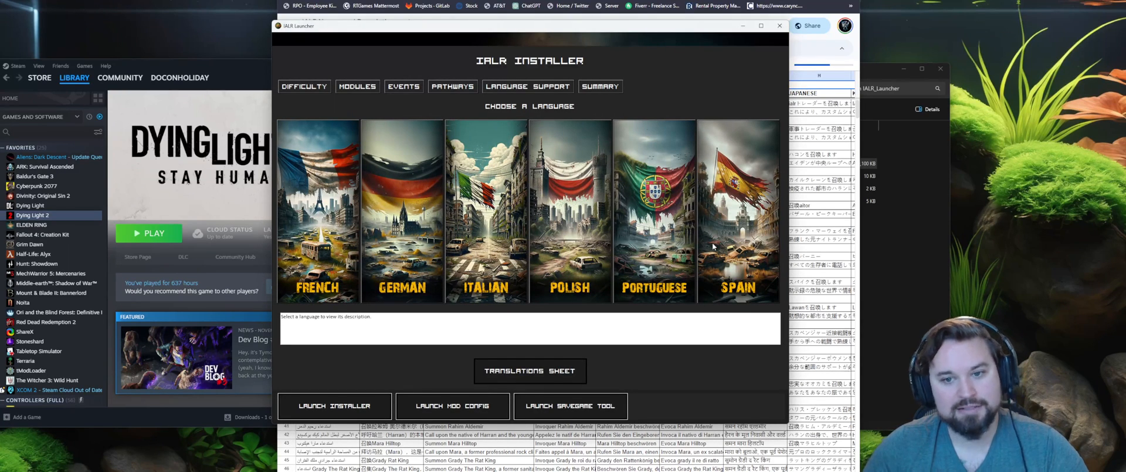
mouse_move(605, 96)
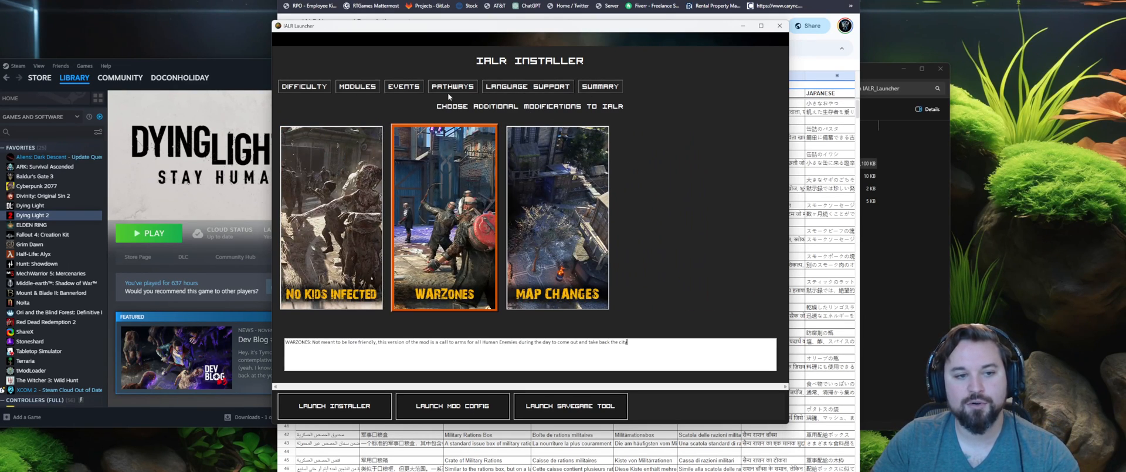
Step: Review the Summary and install the mod, reaching Installation Successful
click(599, 85)
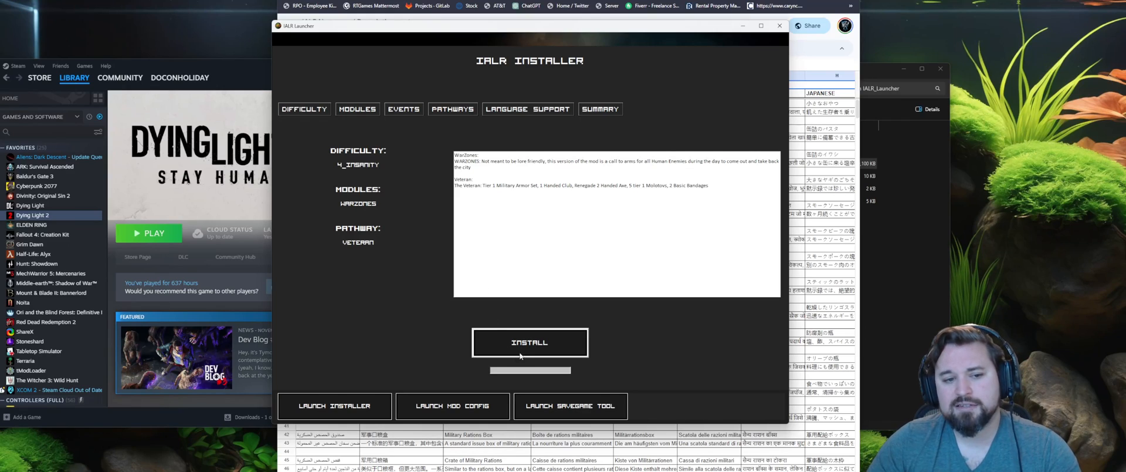
click(529, 341)
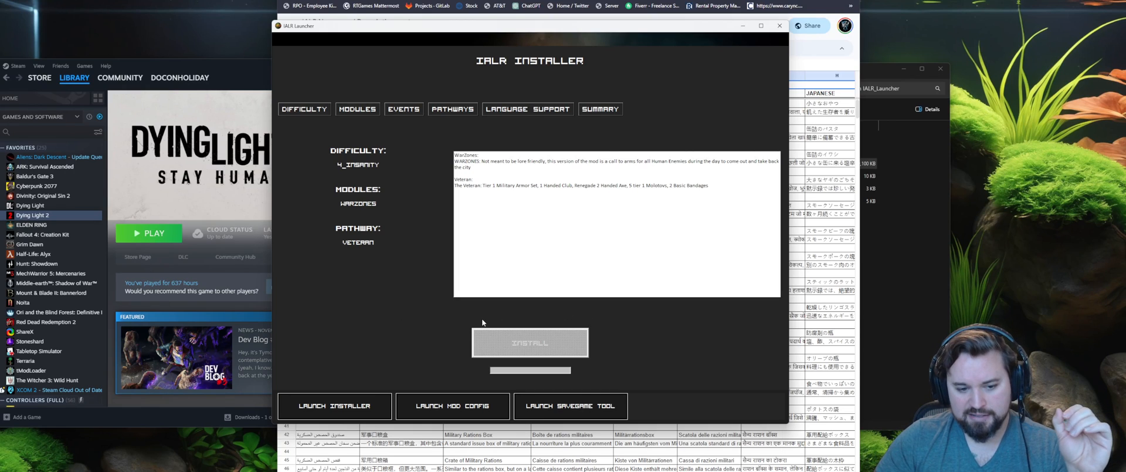
mouse_move(335, 380)
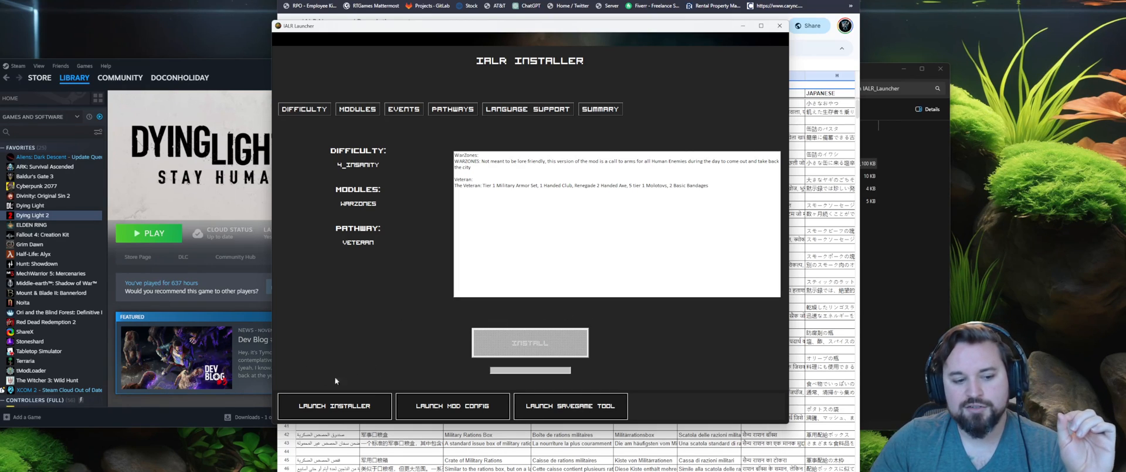
click(529, 341)
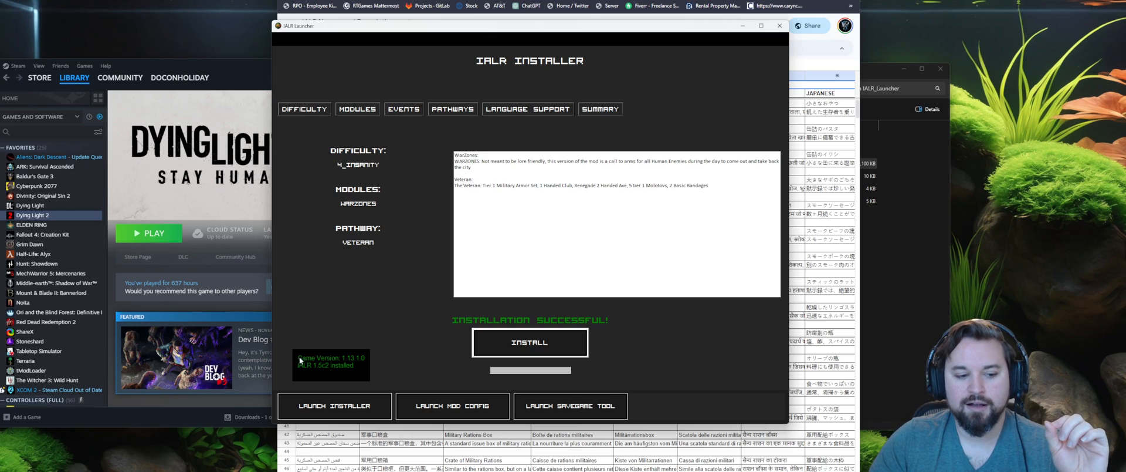
mouse_move(365, 373)
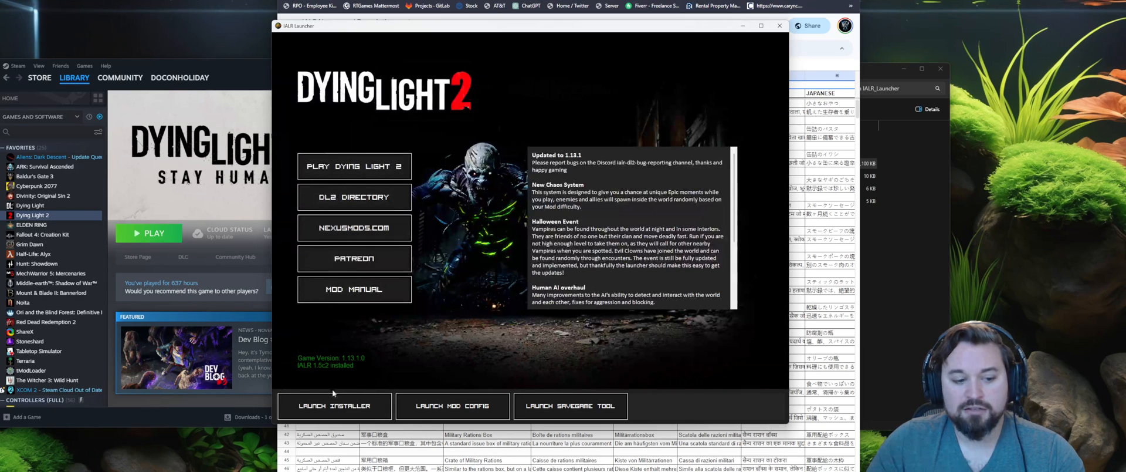
mouse_move(481, 133)
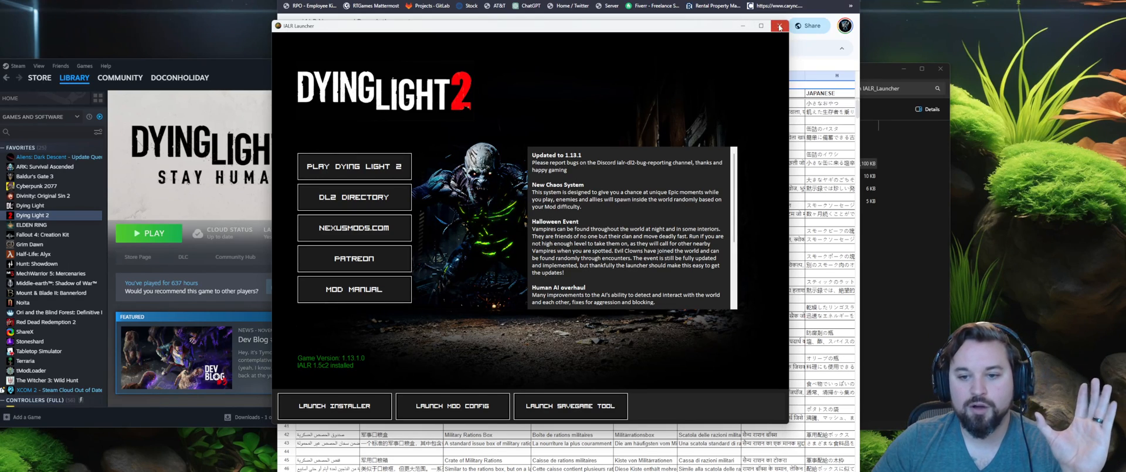
Step: Exit the launcher, leaving the IALR_Launcher folder in File Explorer
click(779, 26)
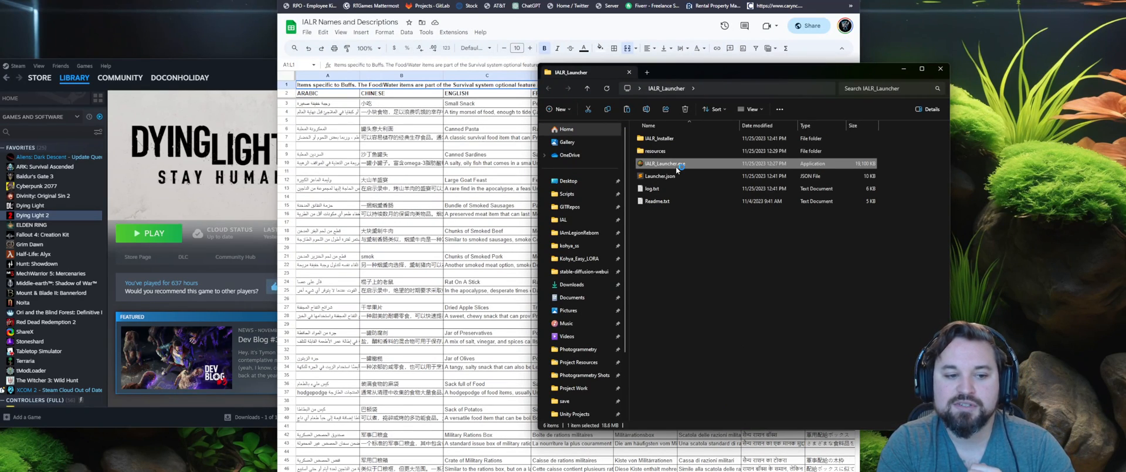
Step: Run IALR_Launcher.exe again, now showing the multiplayer pack option
double_click(661, 163)
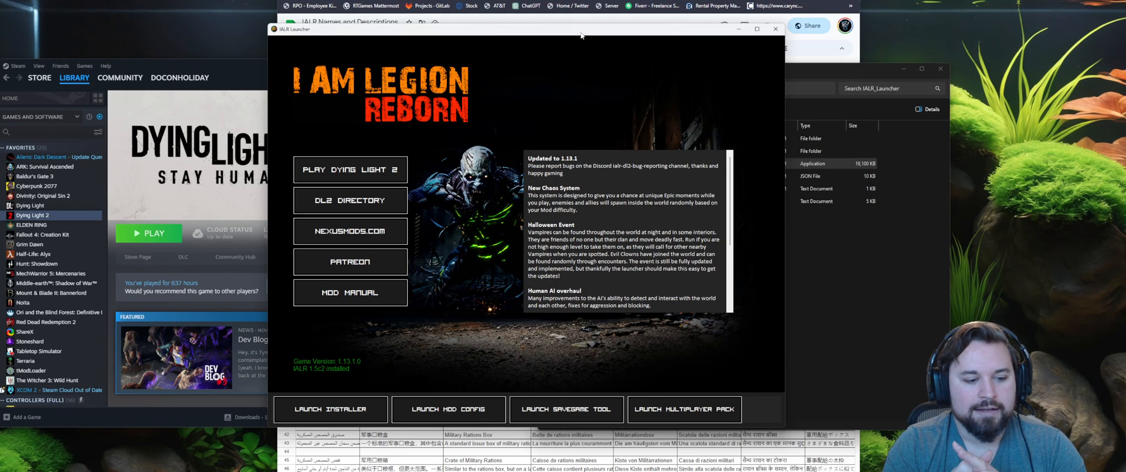
mouse_move(528, 90)
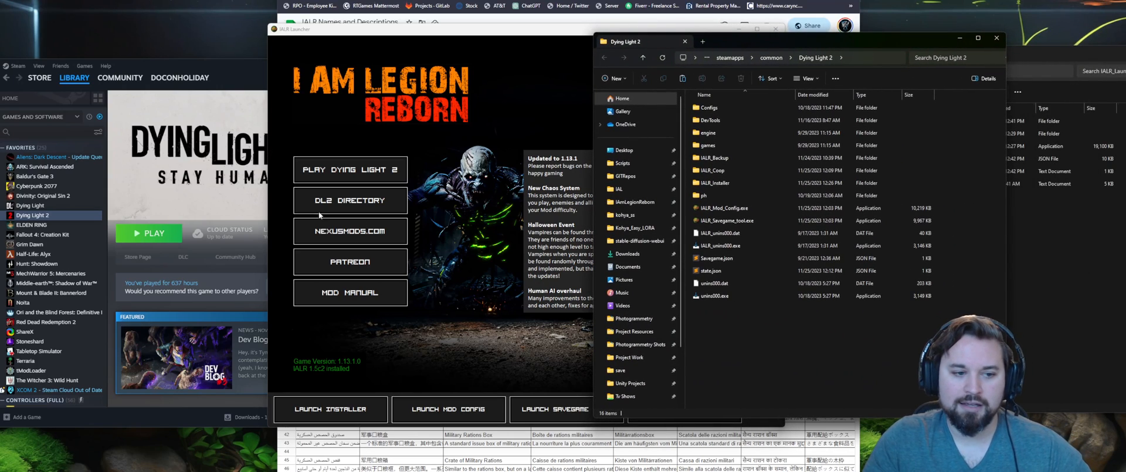
Step: Enter the empty IALR_Coop folder in the Dying Light 2 directory
click(712, 170)
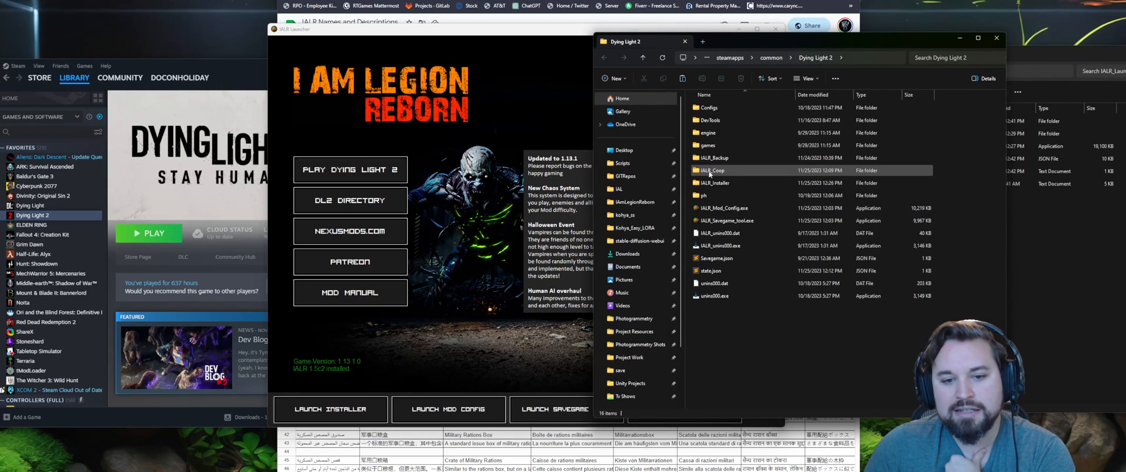
click(711, 170)
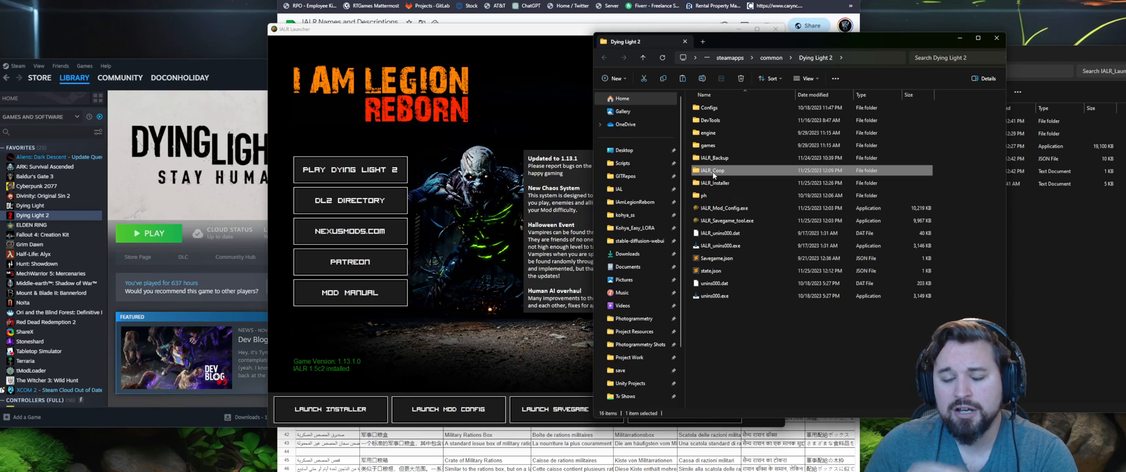
double_click(712, 170)
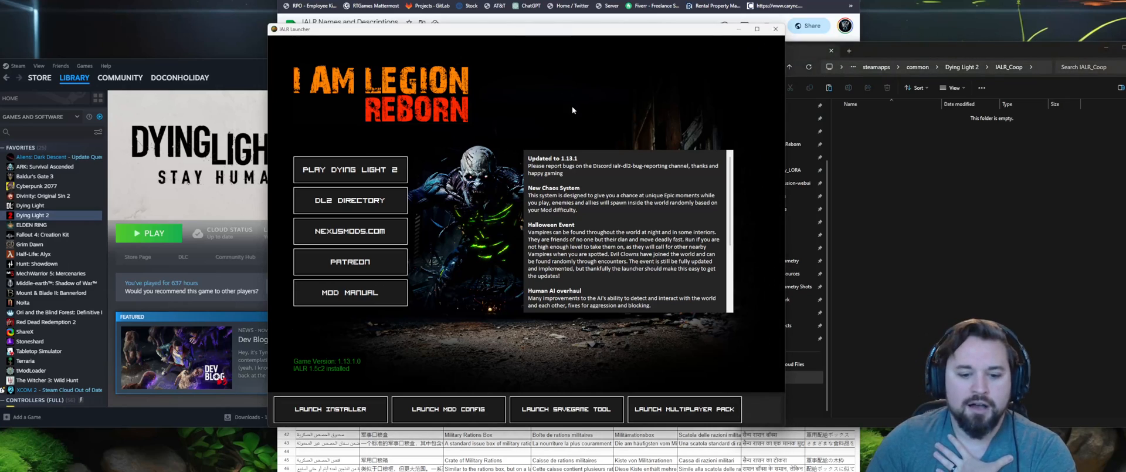
Step: Launch the Multiplayer Pack tool, which reports no host validation file found
click(683, 408)
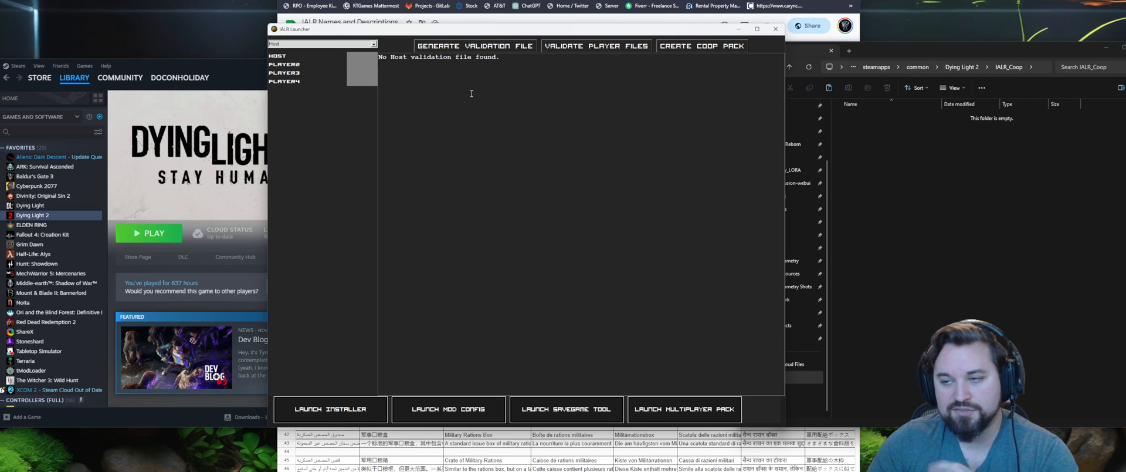
click(321, 43)
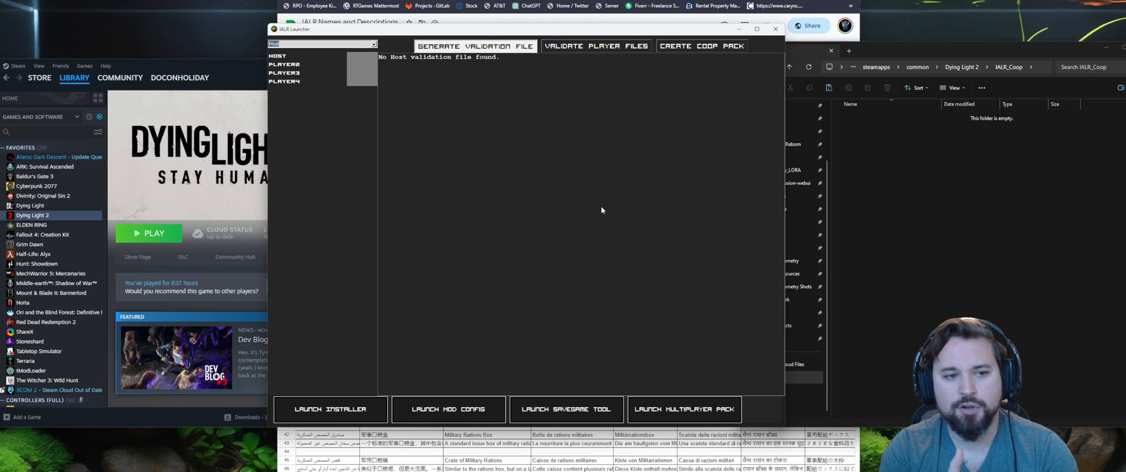
Step: Generate the host coop validation file into the IALR_Coop folder
click(476, 46)
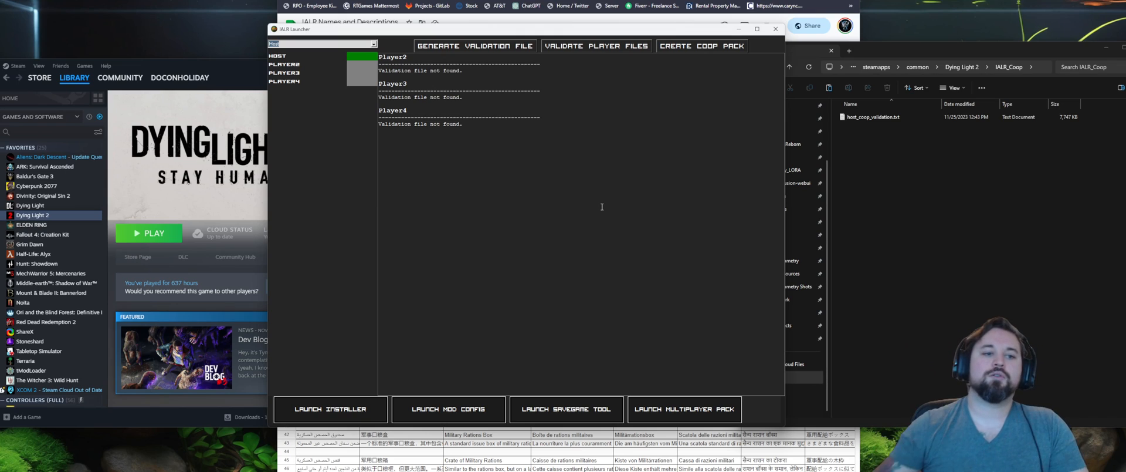
mouse_move(510, 188)
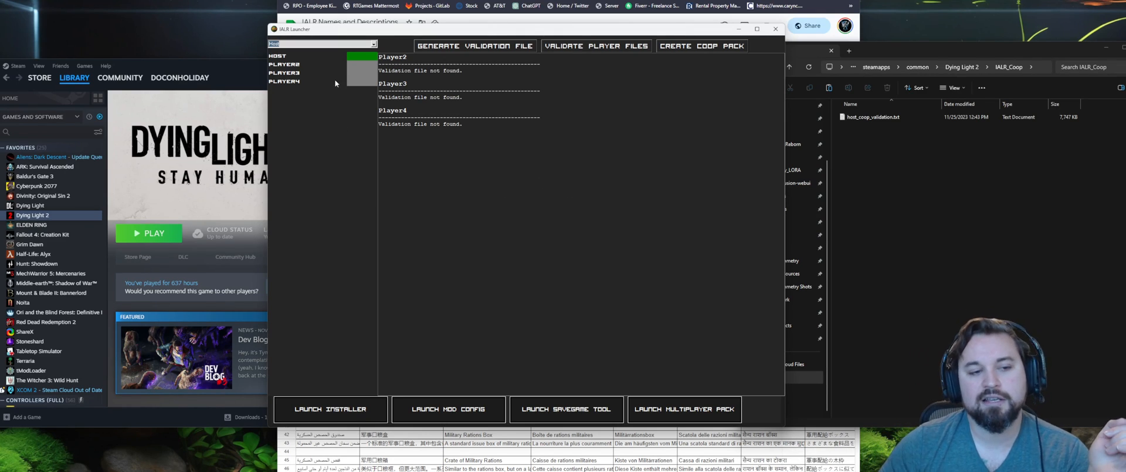
mouse_move(423, 60)
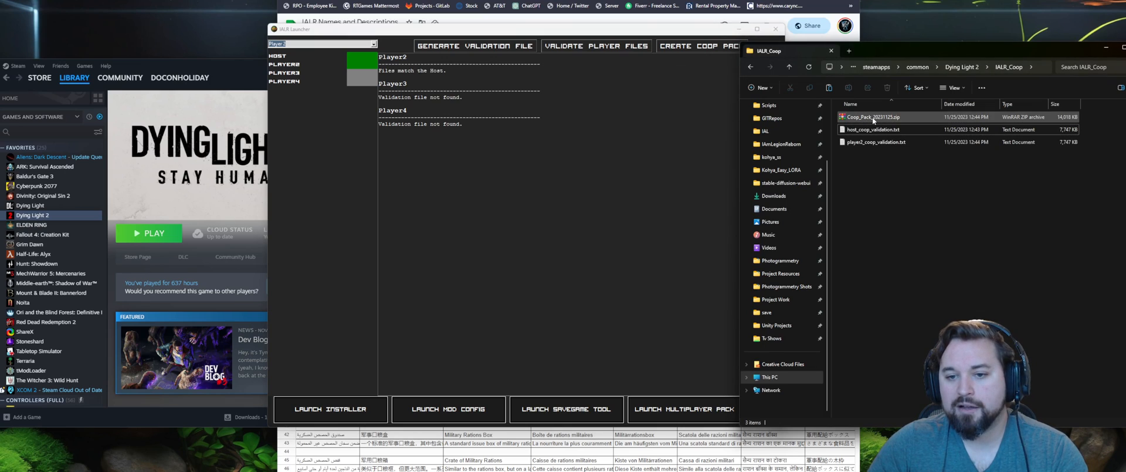
mouse_move(873, 117)
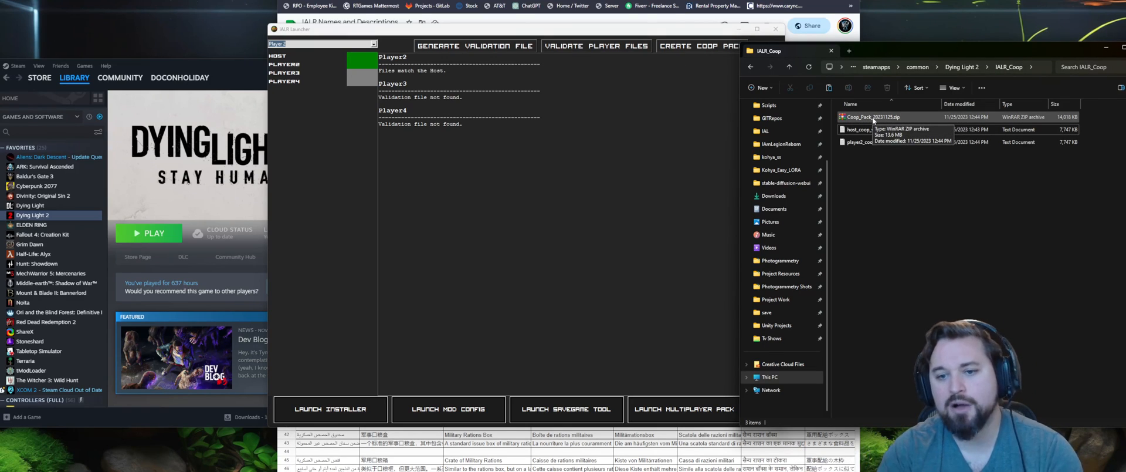
Step: Browse into ph\source inside the Coop_Pack zip in WinRAR to see its pak files
double_click(858, 116)
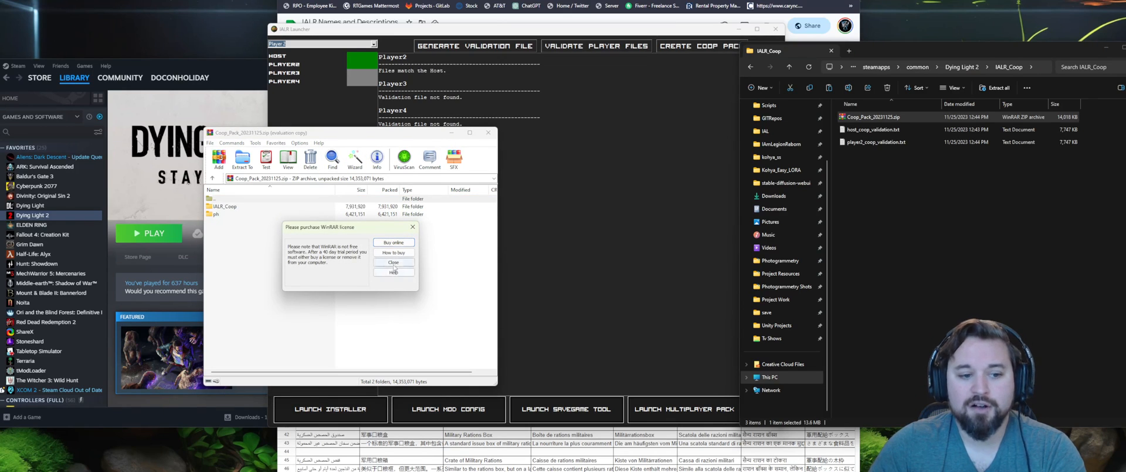
click(393, 262)
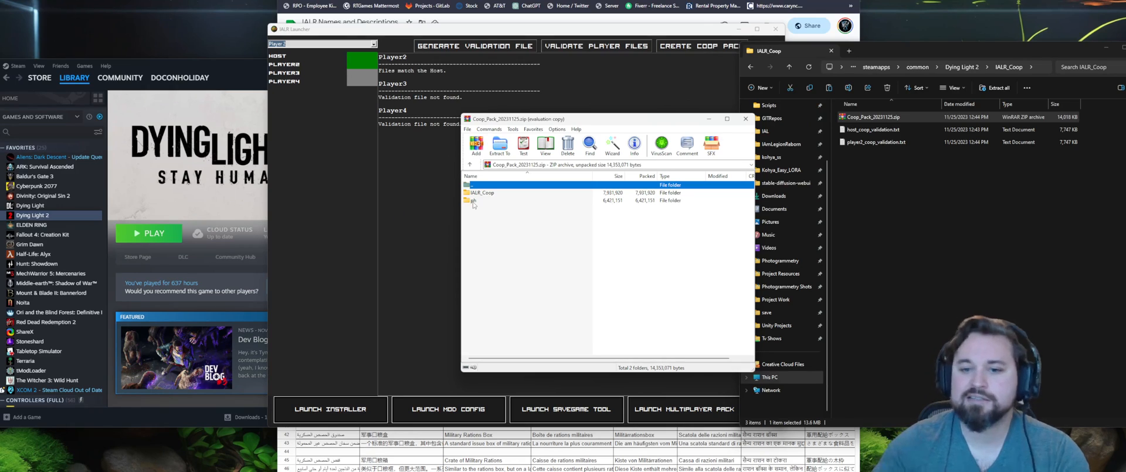
double_click(481, 192)
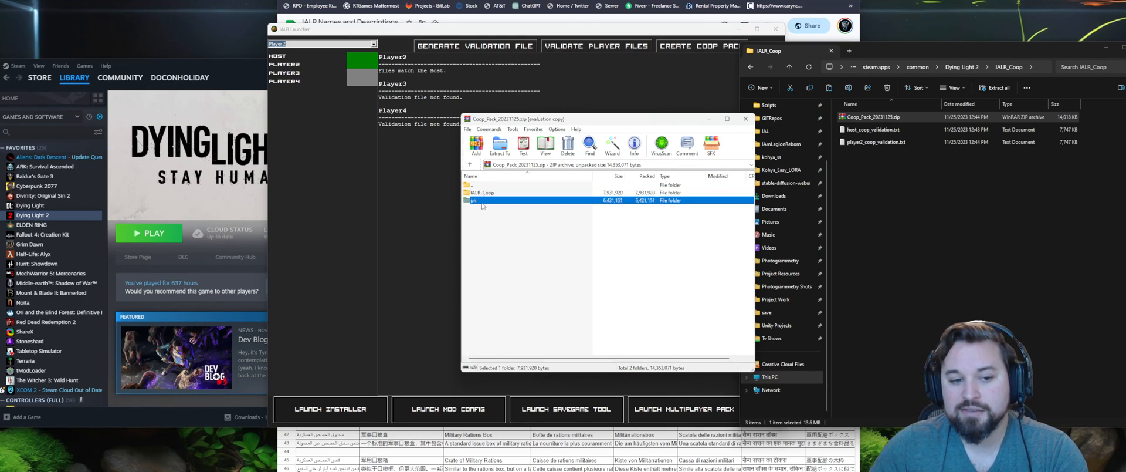
double_click(480, 199)
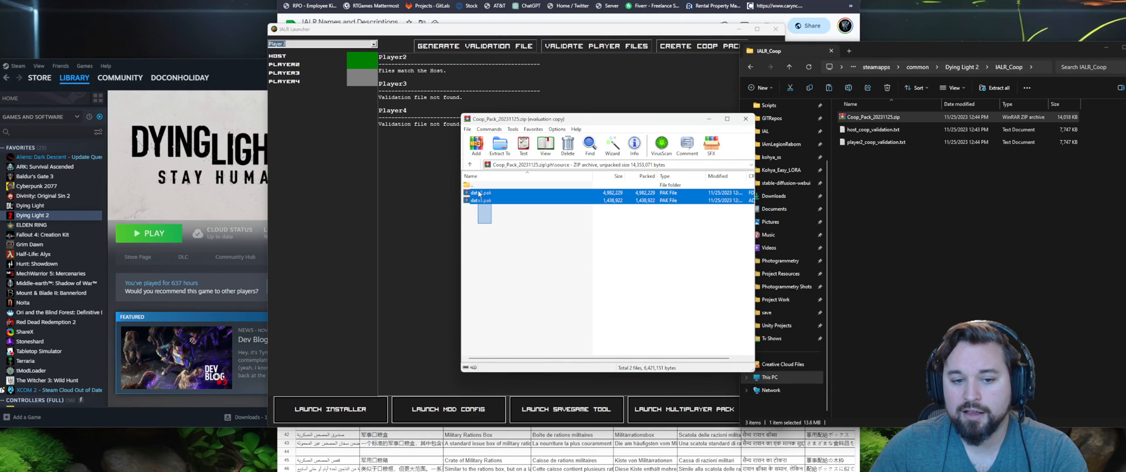
click(481, 200)
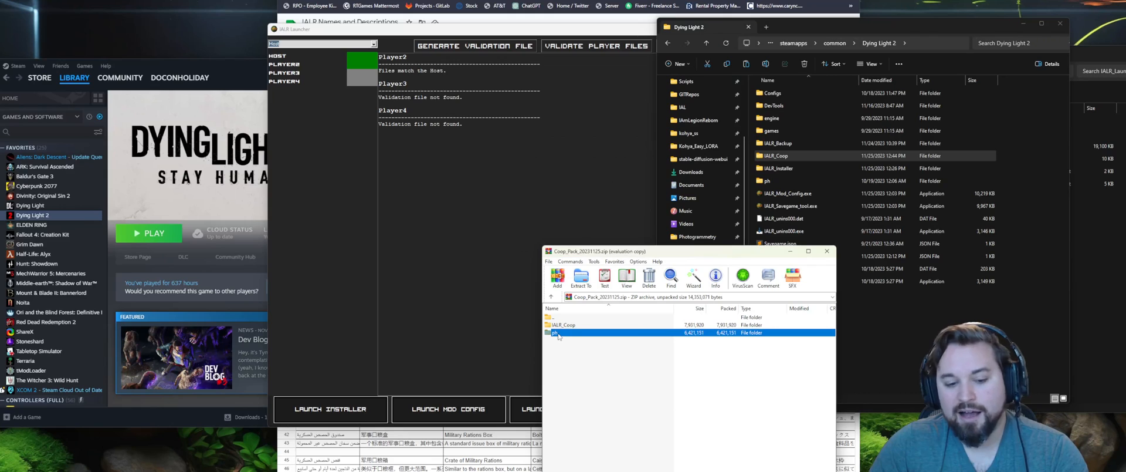
Step: Finish looking over the pak files and close the WinRAR archive window
double_click(564, 332)
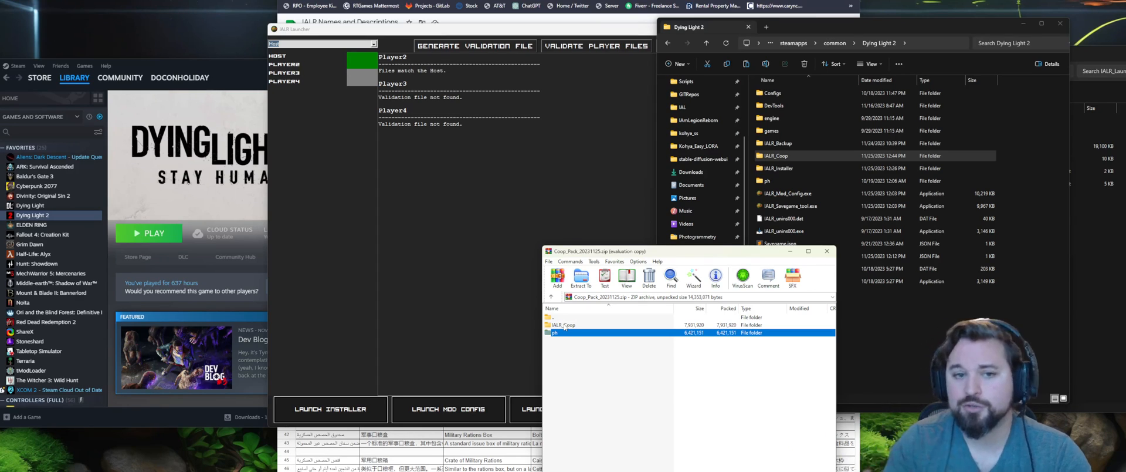
mouse_move(575, 365)
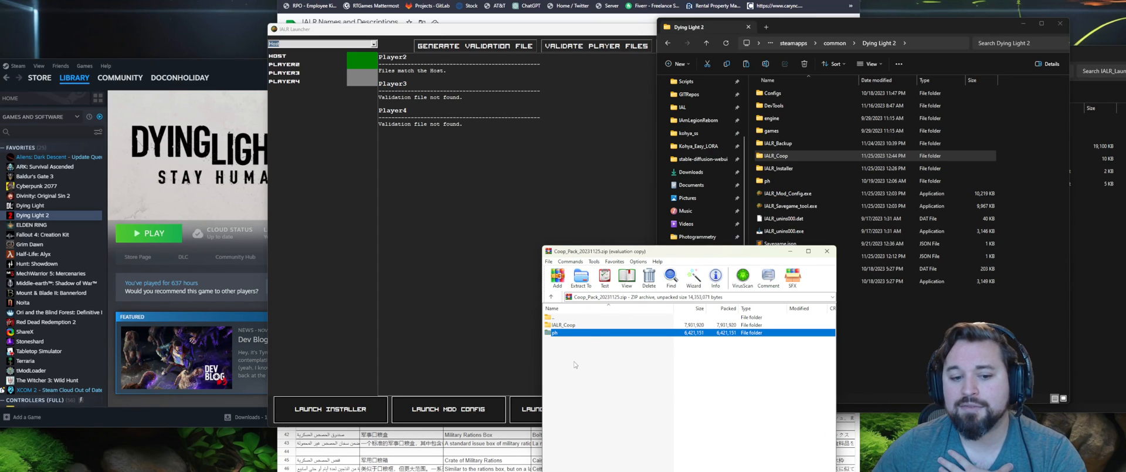
mouse_move(556, 342)
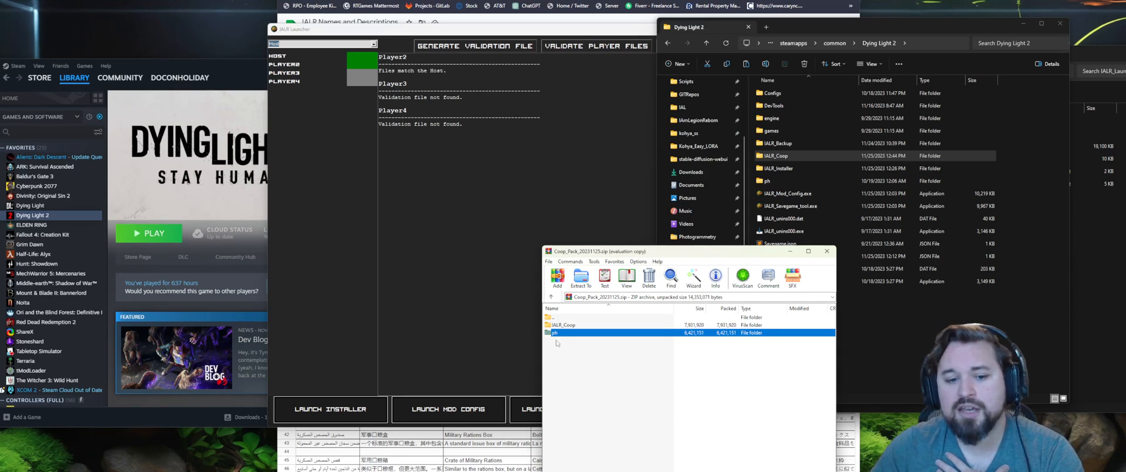
click(565, 342)
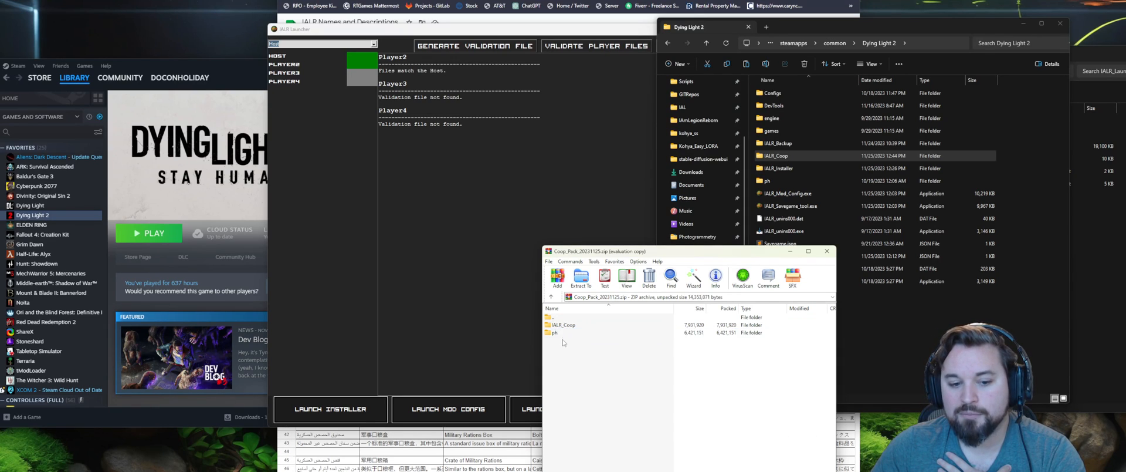
click(556, 332)
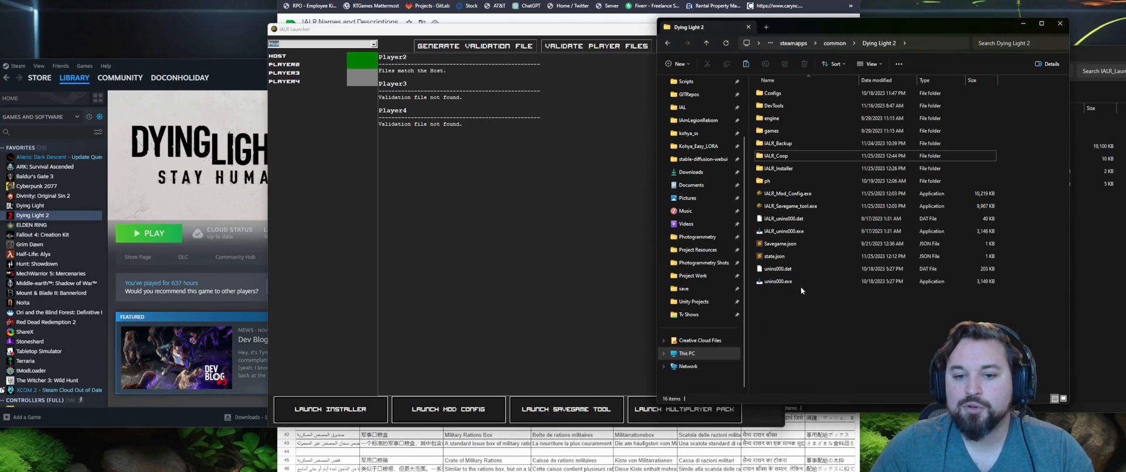
Step: Open the IALR_Coop folder inside the Dying Light 2 game directory
click(776, 156)
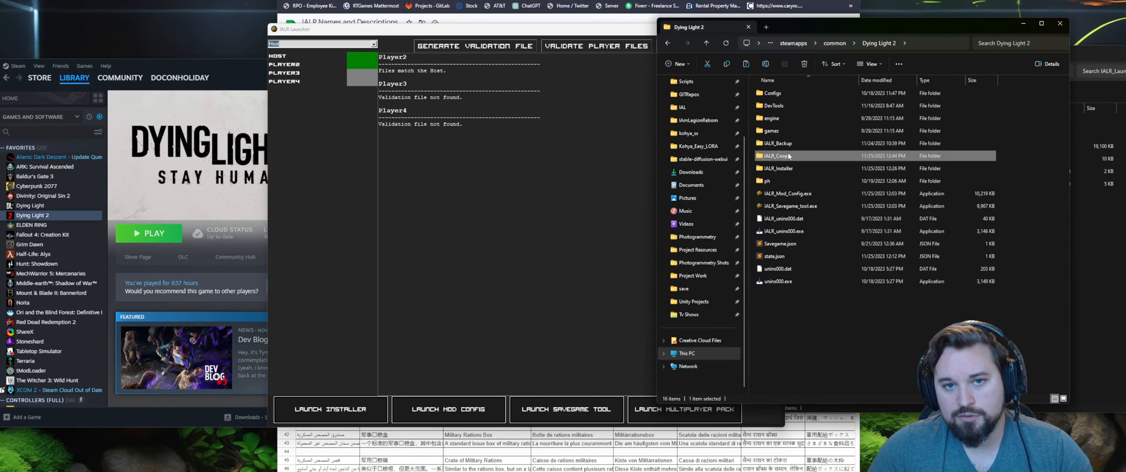
double_click(777, 154)
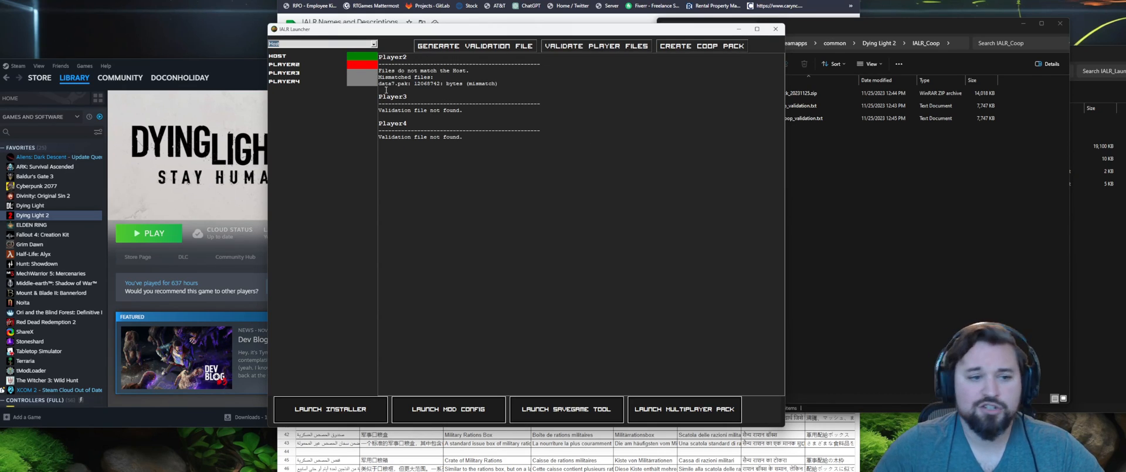
Step: Review Player2's validation output and browse the game's ph\source pak folder
drag(379, 83, 498, 84)
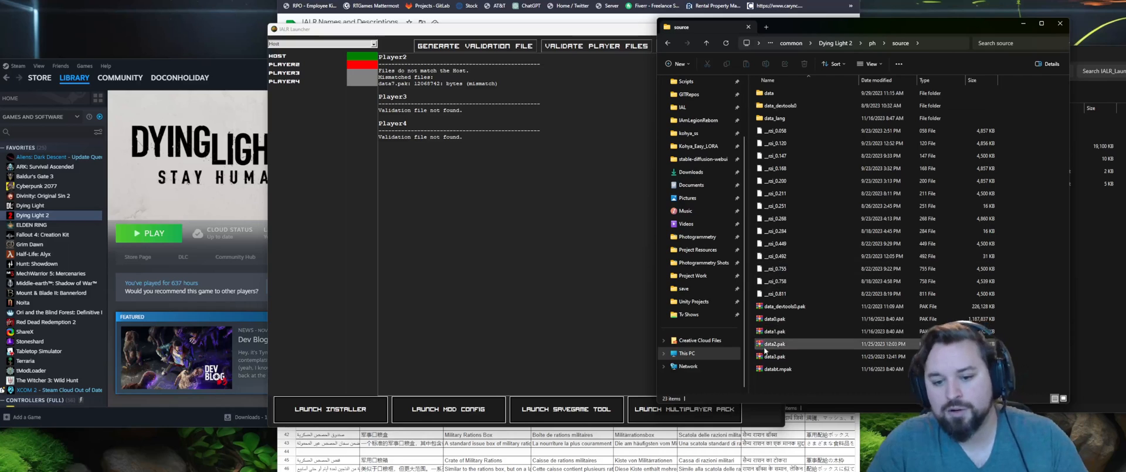
click(774, 342)
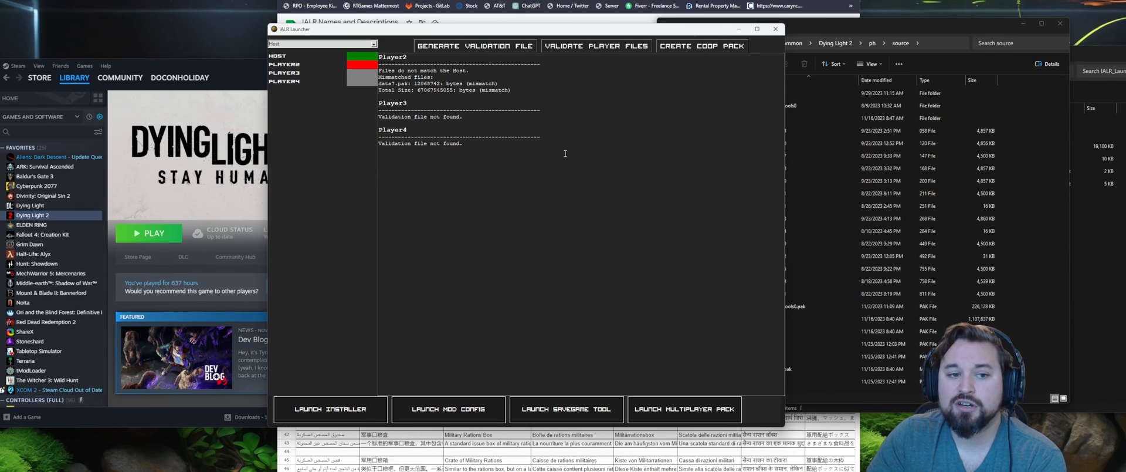
mouse_move(606, 154)
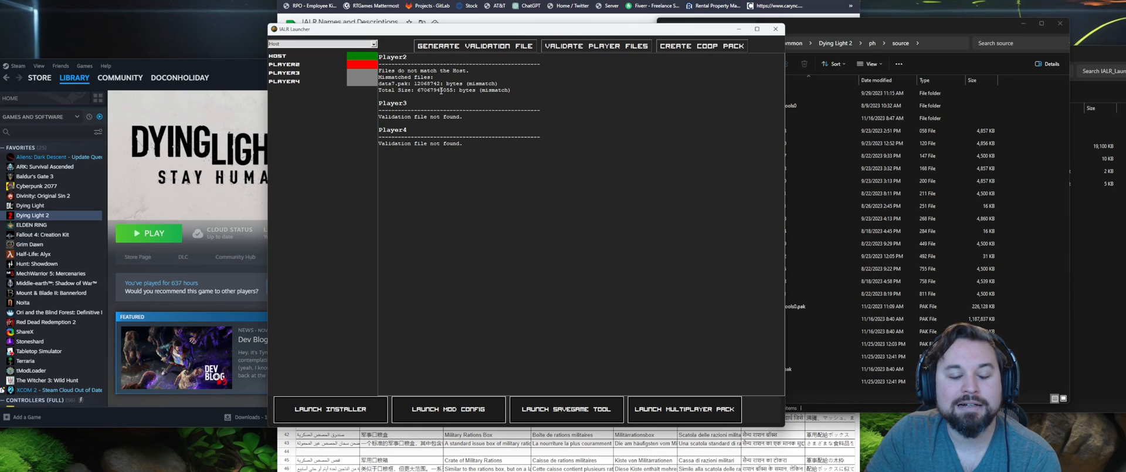
mouse_move(823, 147)
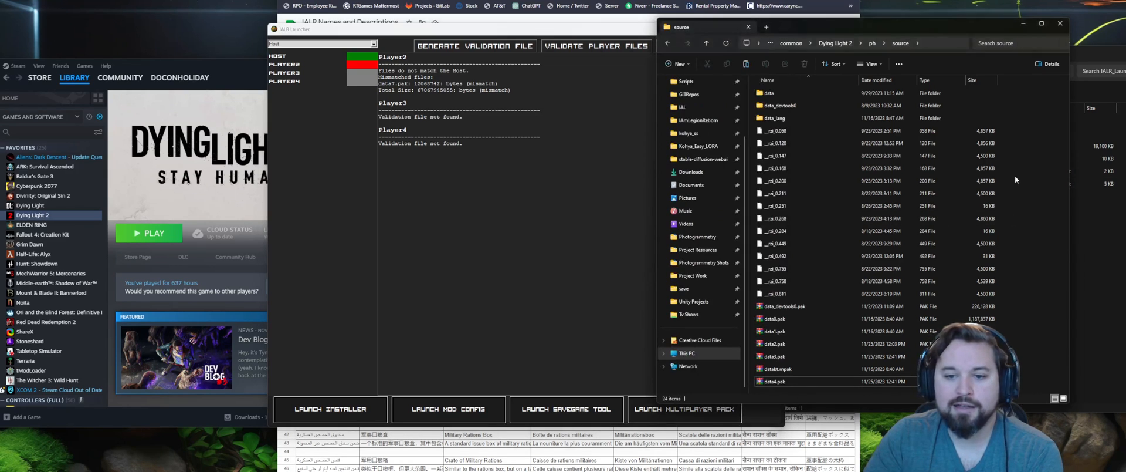
Step: Reopen the Coop_Pack zip from IALR_Coop in WinRAR and view its ph folder
click(668, 43)
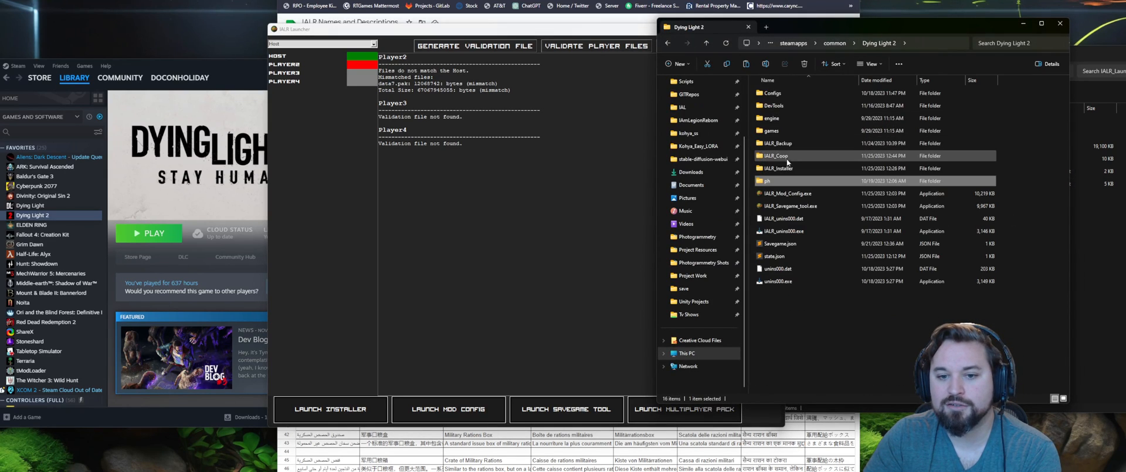
double_click(775, 156)
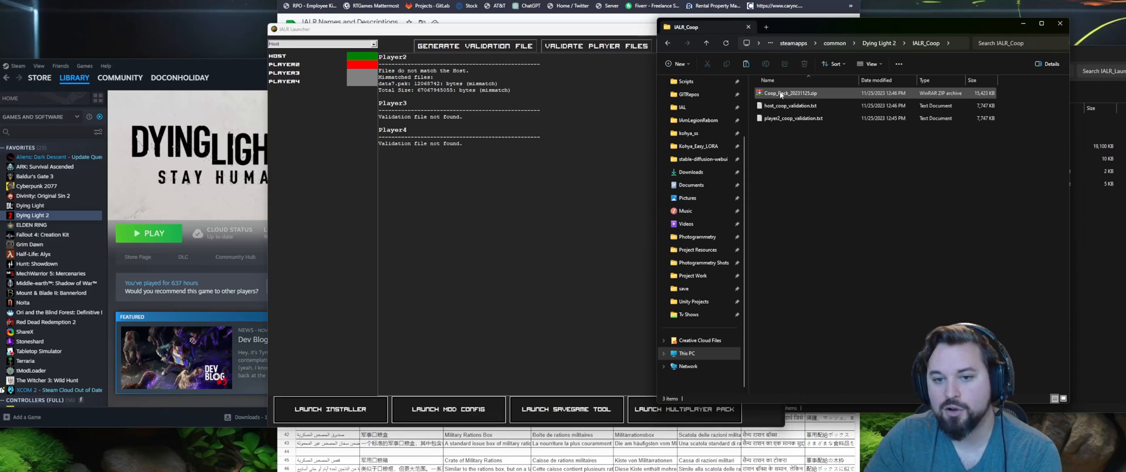
double_click(790, 93)
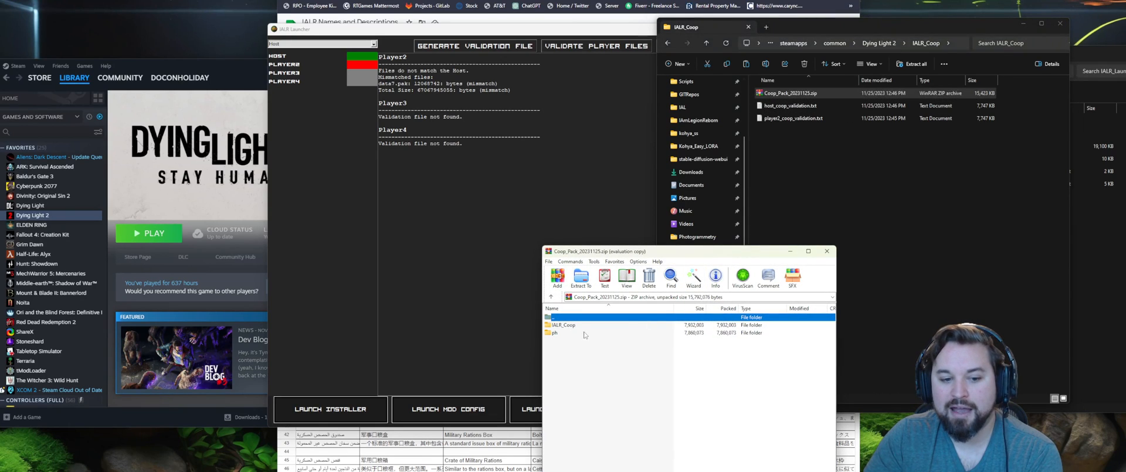
double_click(555, 332)
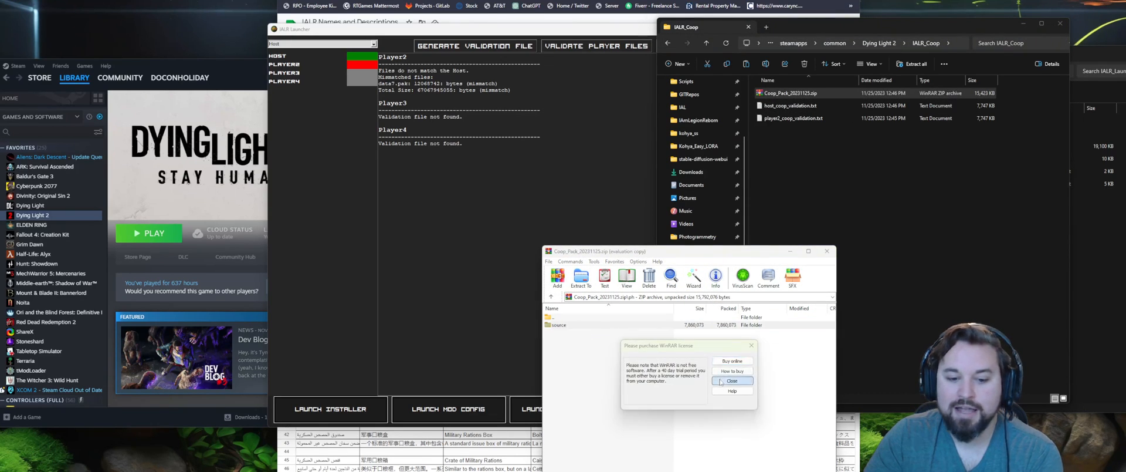
click(732, 380)
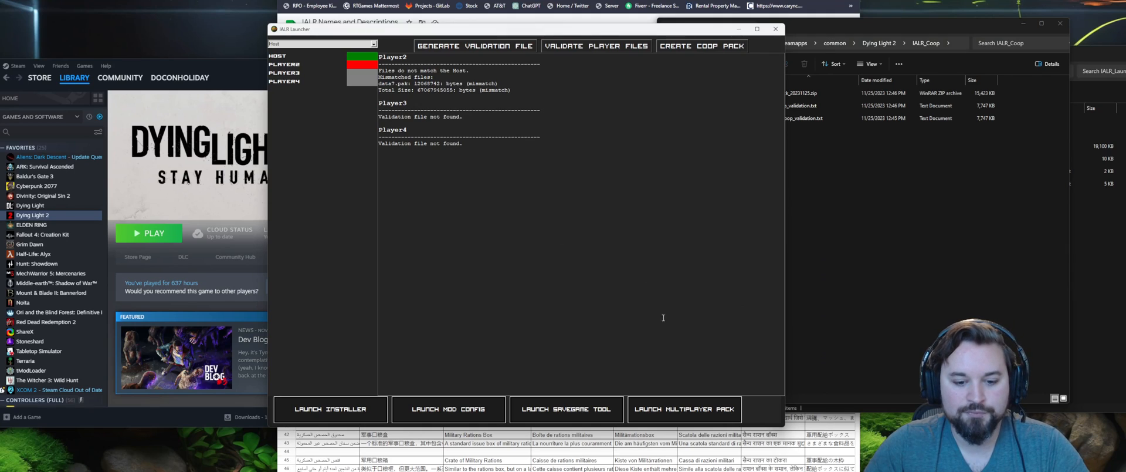
mouse_move(343, 413)
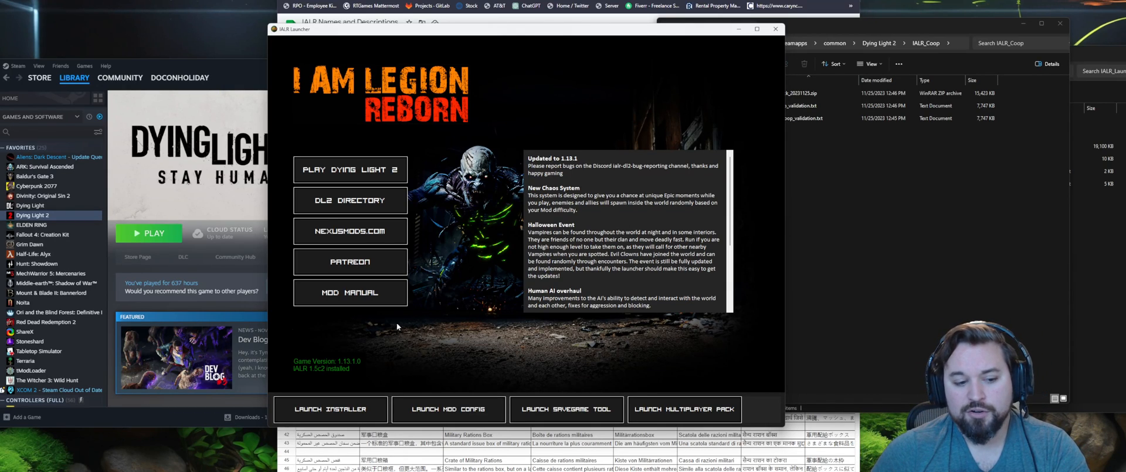
mouse_move(363, 337)
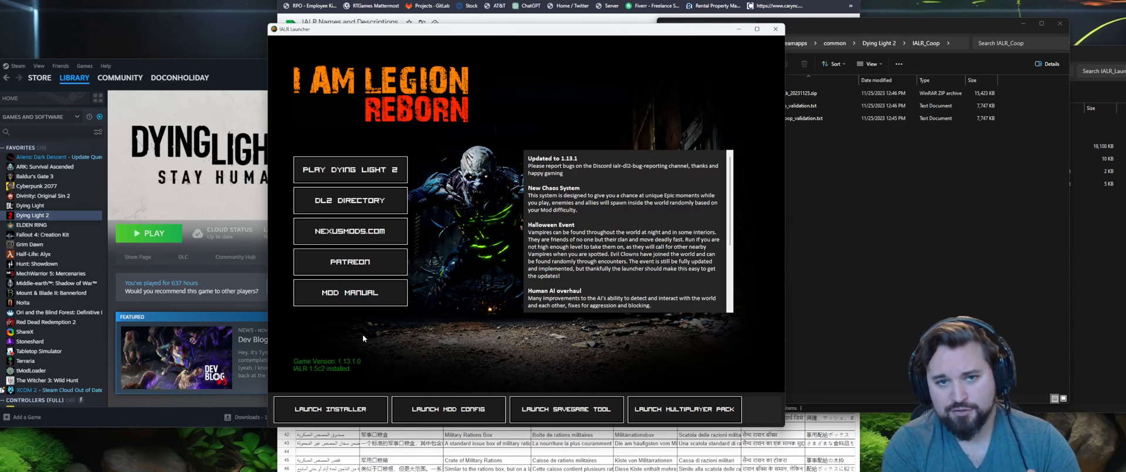
mouse_move(313, 357)
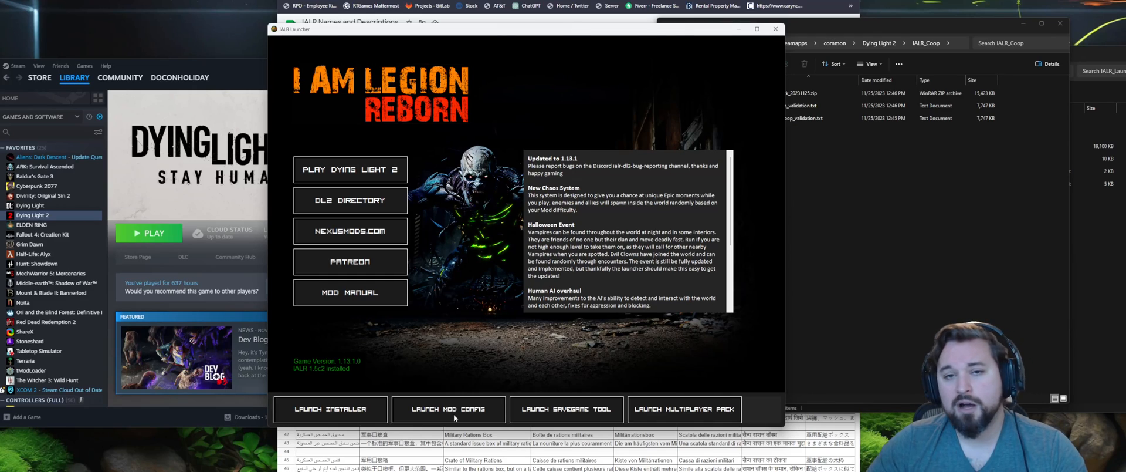
mouse_move(477, 356)
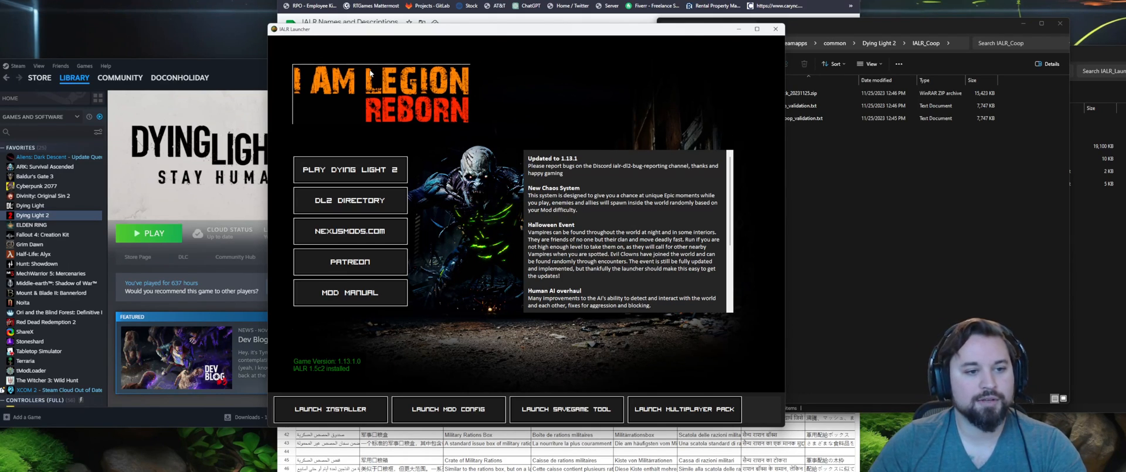
mouse_move(588, 101)
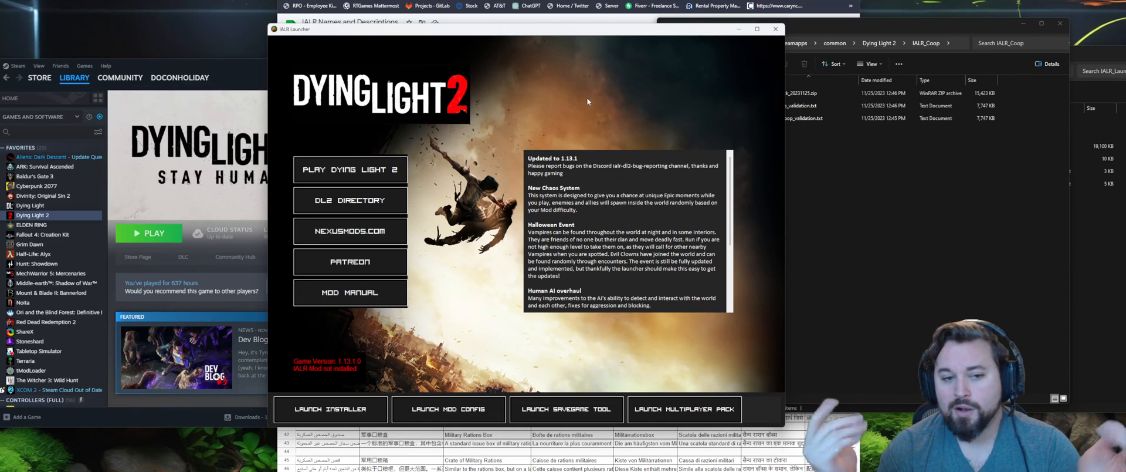
mouse_move(564, 166)
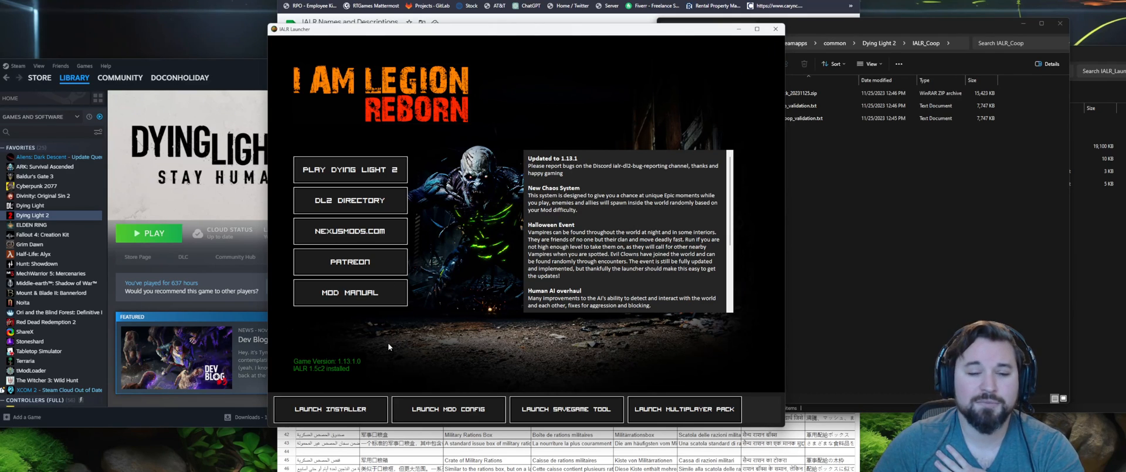
mouse_move(386, 347)
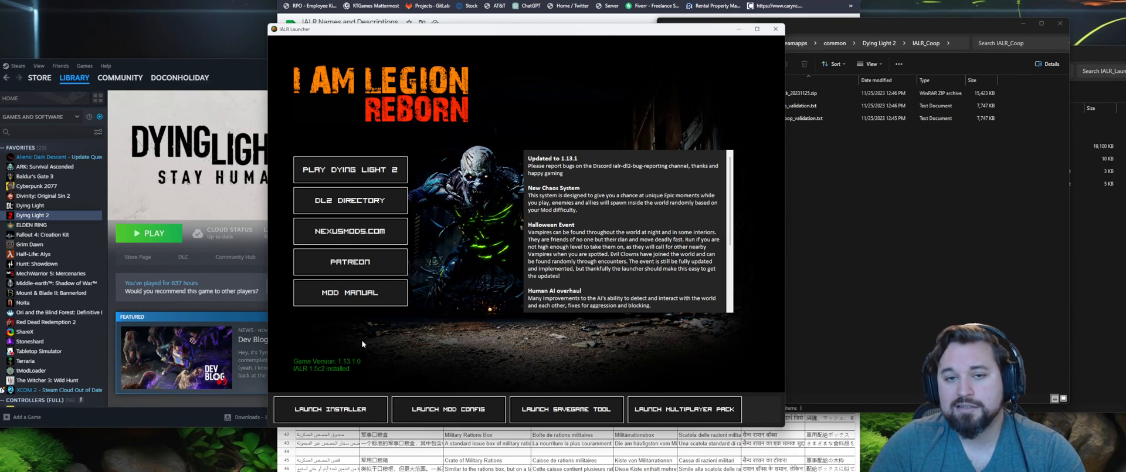